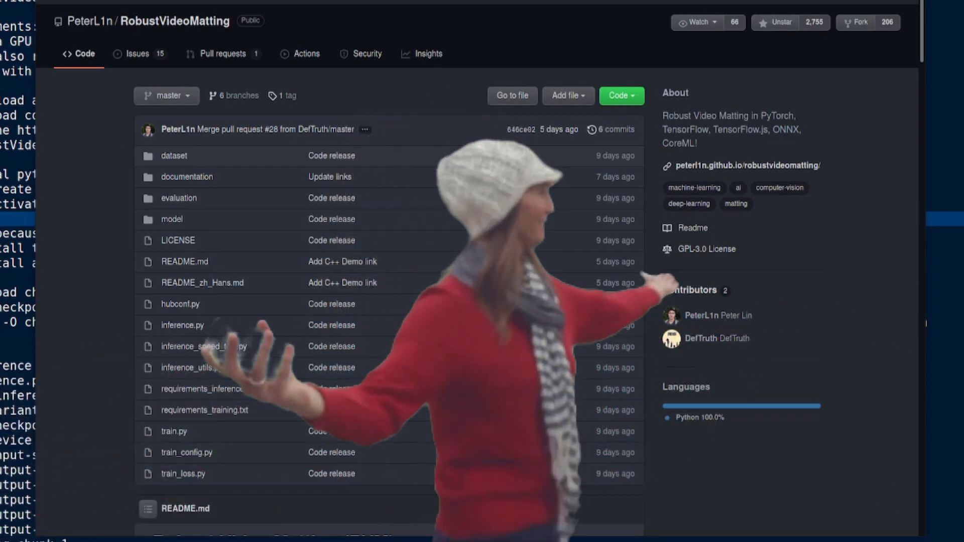
mouse_move(164, 43)
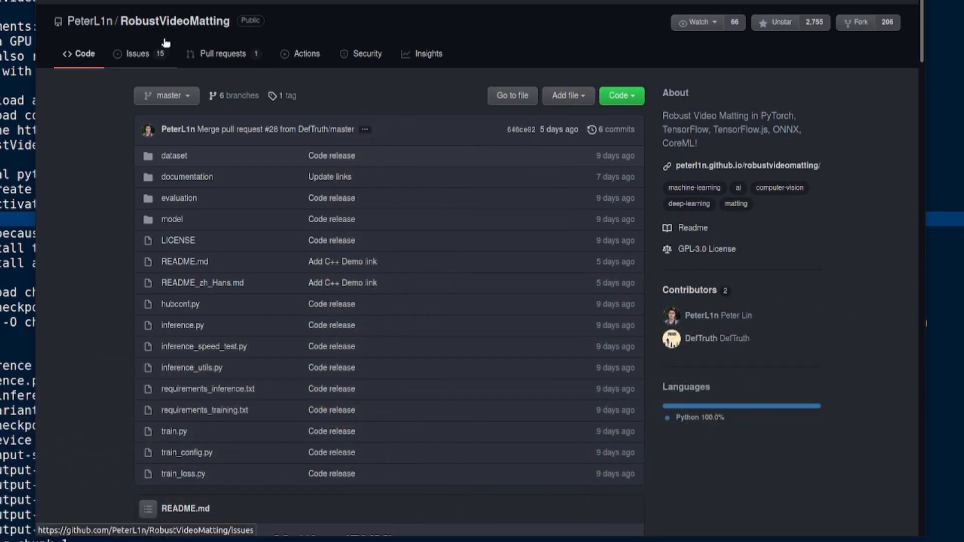
mouse_move(869, 269)
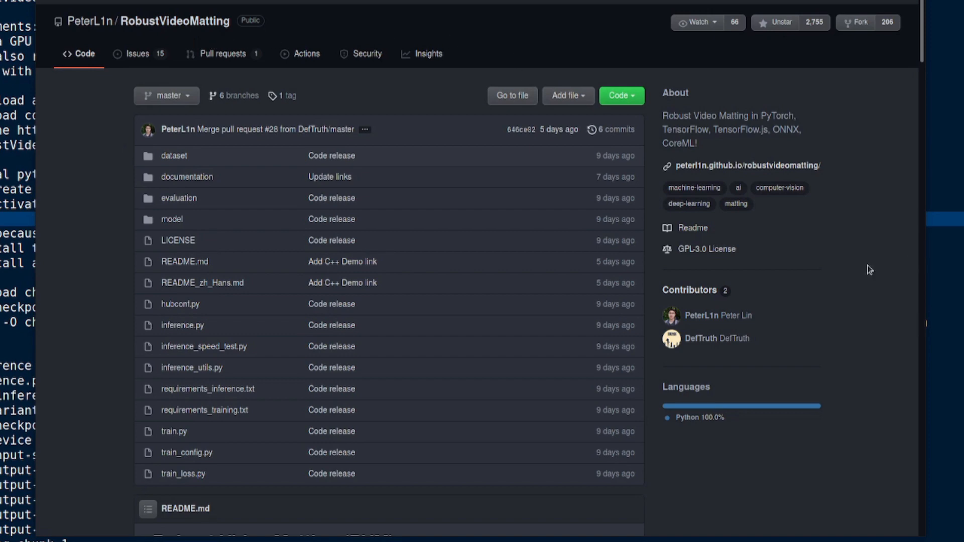
- Scroll the RobustVideoMatting README past News, Showreel and Demo to the Download table
scroll(down, 3)
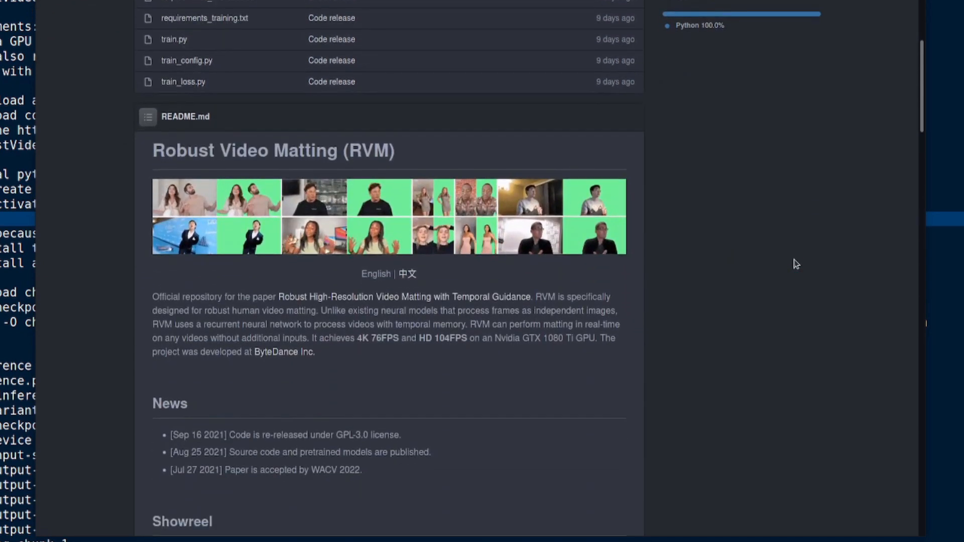
scroll(down, 3)
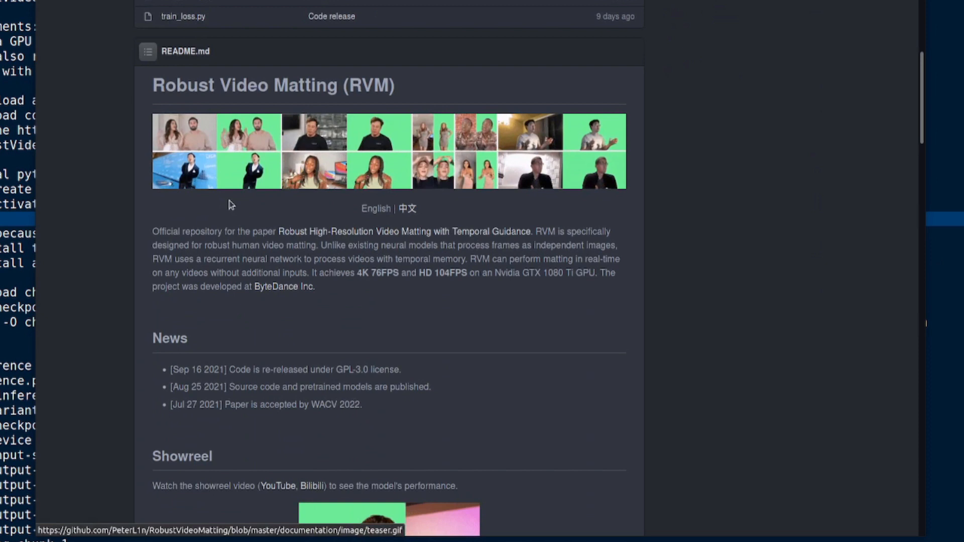
mouse_move(267, 200)
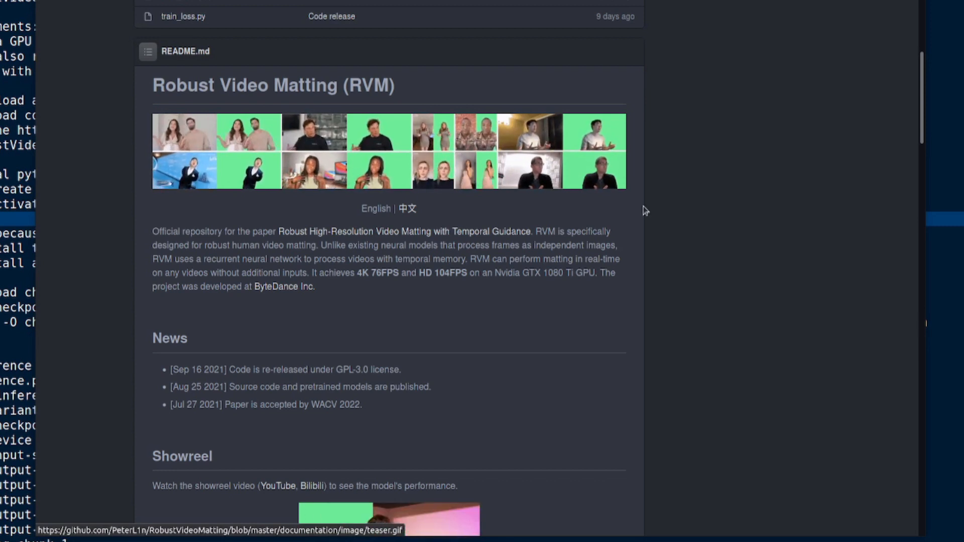
scroll(down, 3)
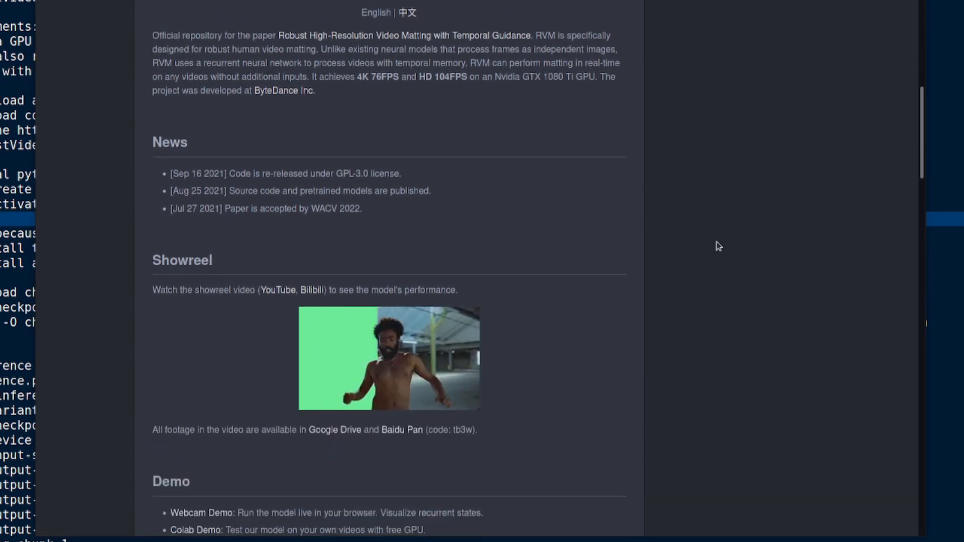
mouse_move(684, 118)
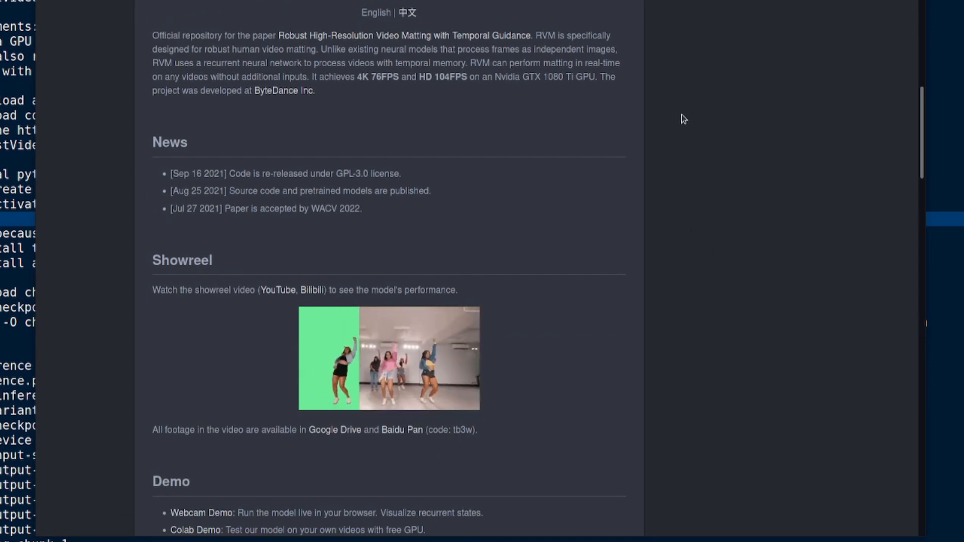
mouse_move(483, 67)
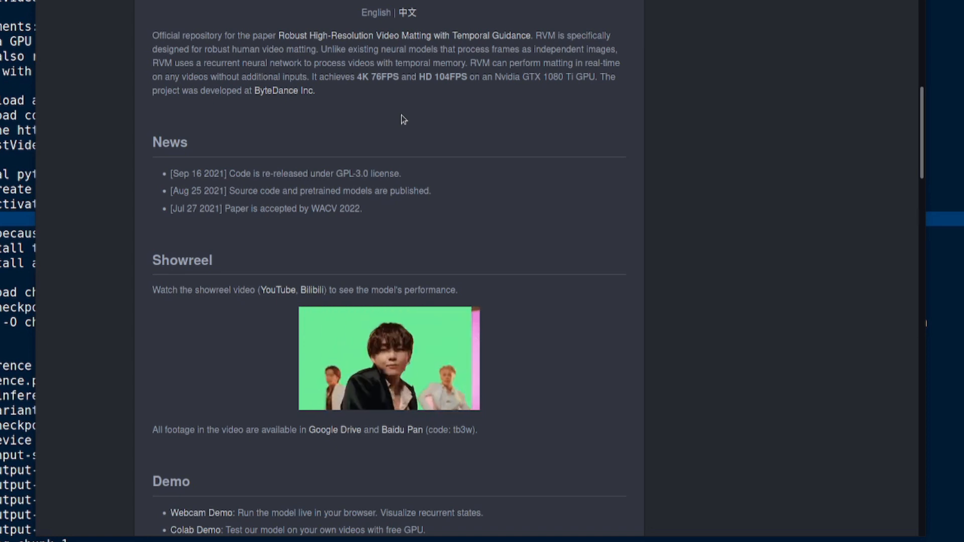
mouse_move(473, 121)
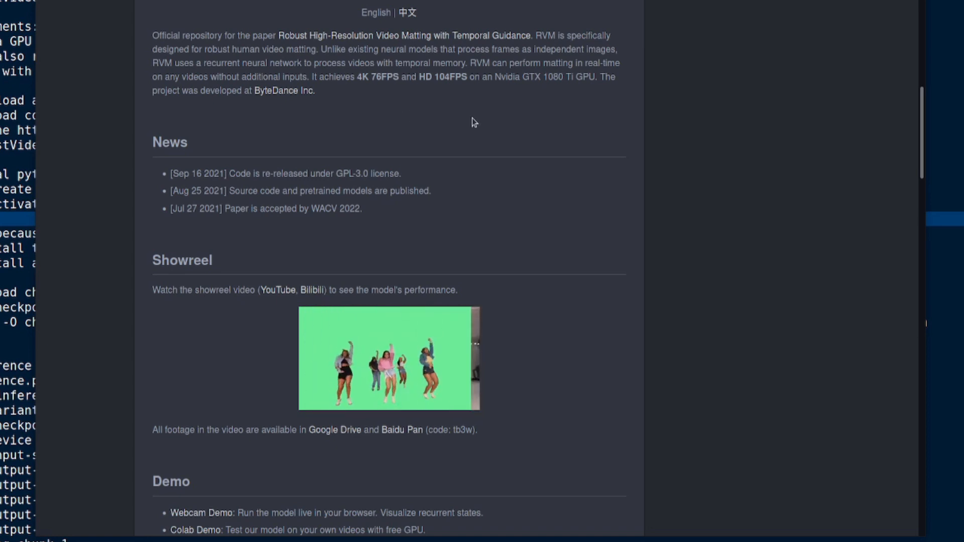
mouse_move(515, 112)
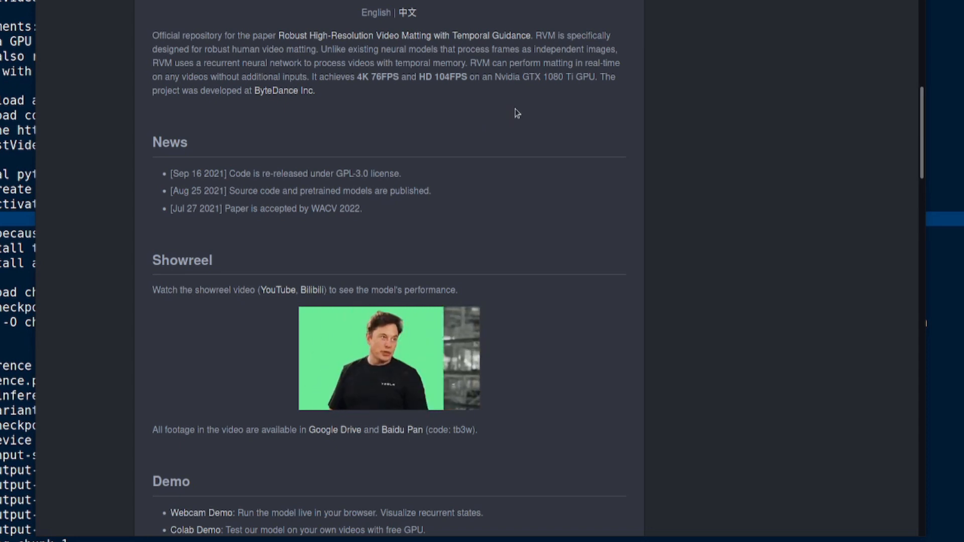
scroll(down, 3)
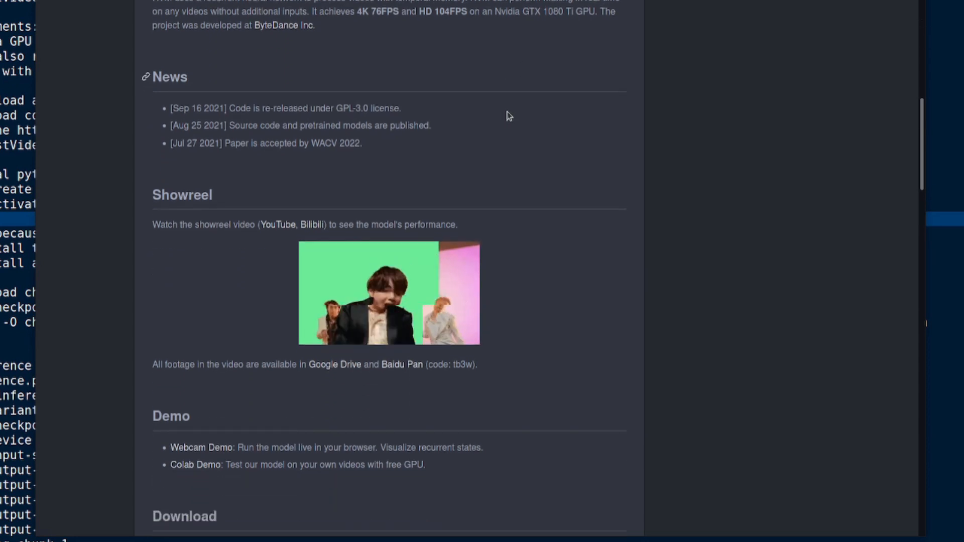
scroll(down, 3)
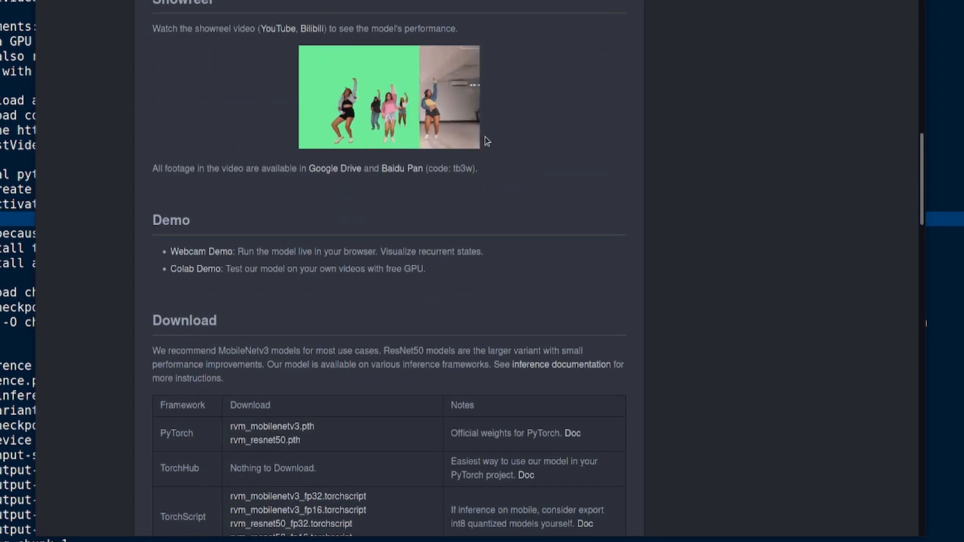
scroll(down, 3)
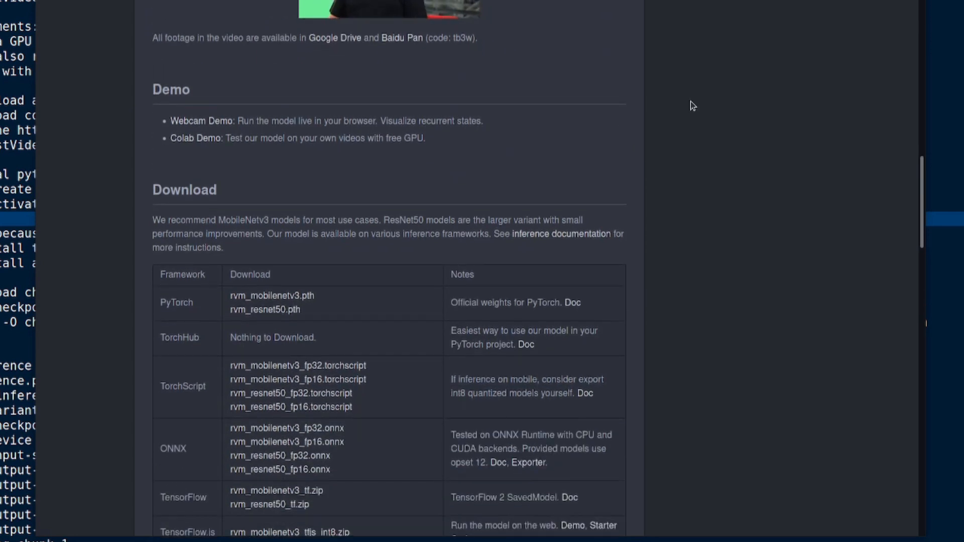
scroll(down, 3)
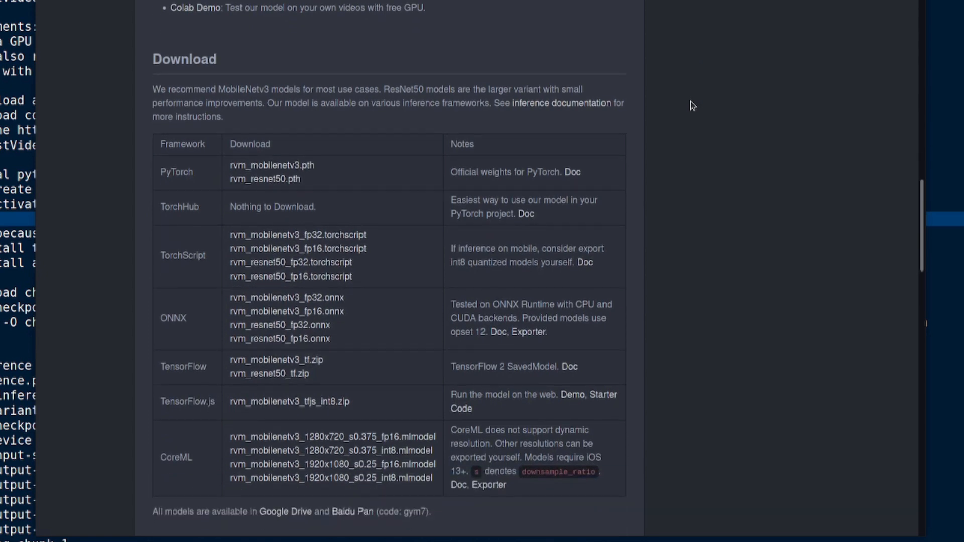
scroll(down, 3)
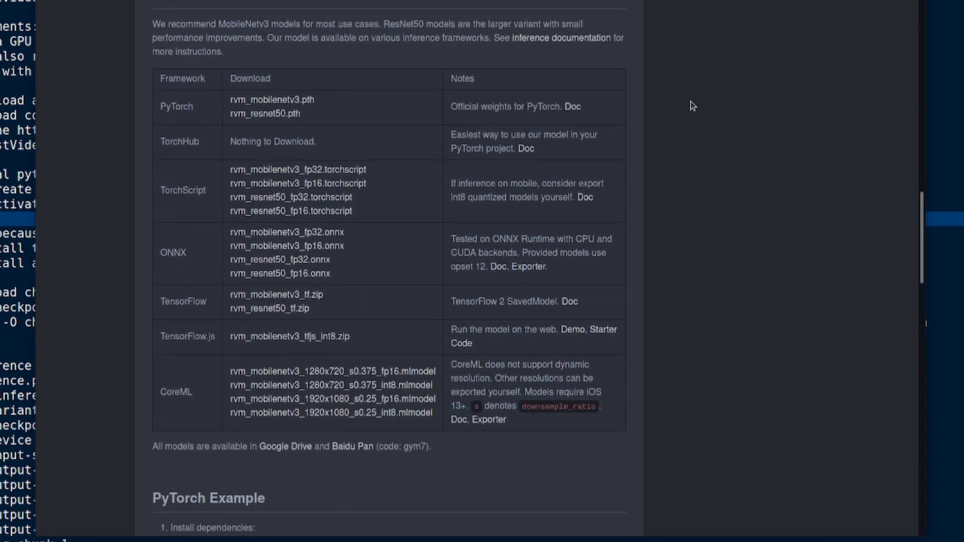
mouse_move(732, 137)
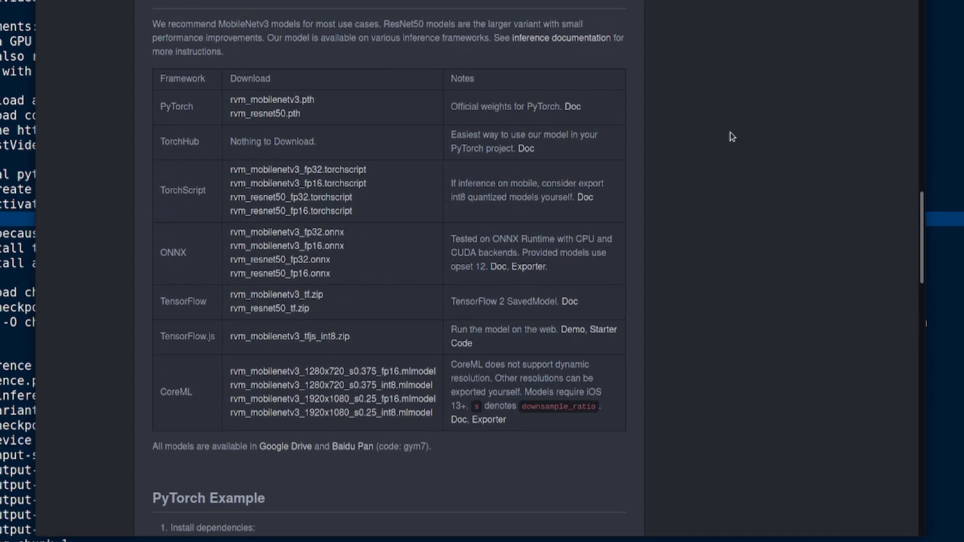
mouse_move(254, 42)
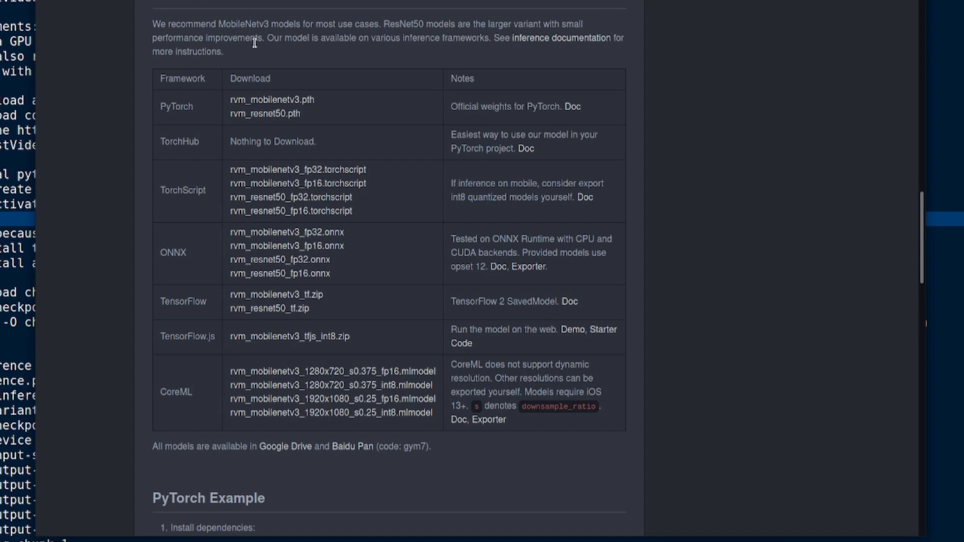
mouse_move(269, 98)
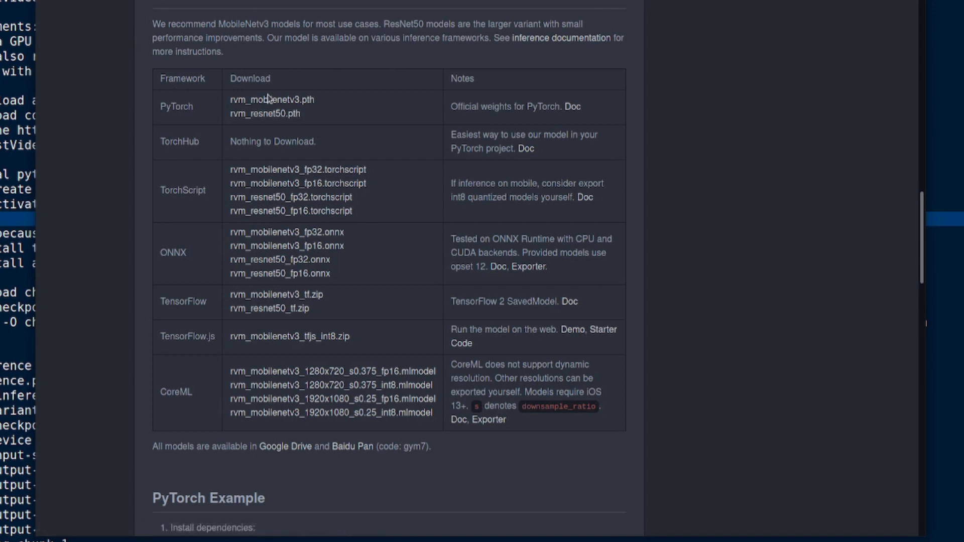
mouse_move(235, 26)
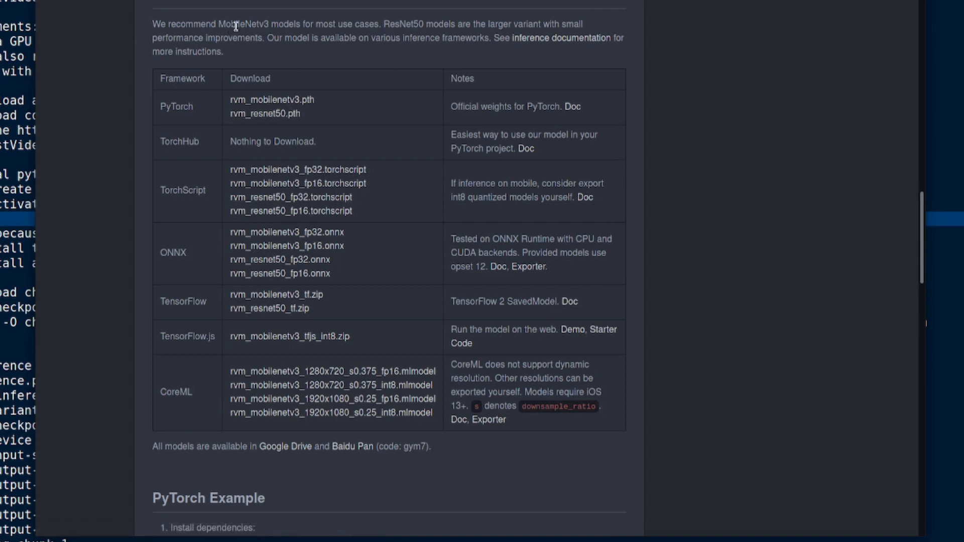
mouse_move(306, 97)
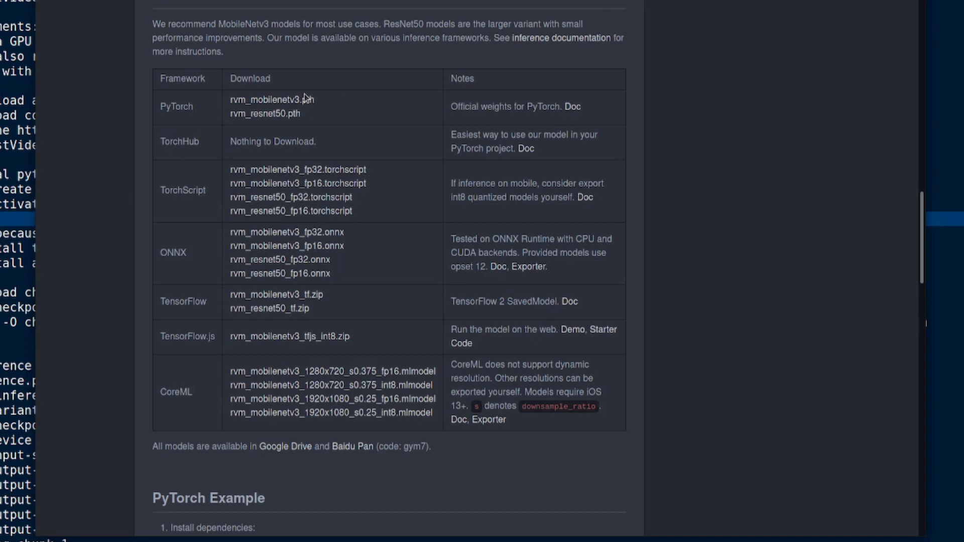
mouse_move(416, 66)
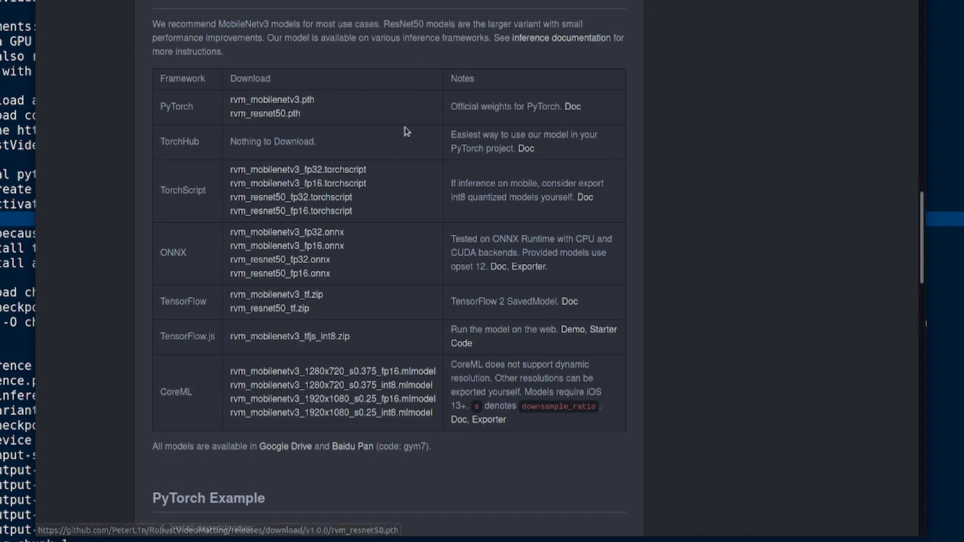
mouse_move(301, 198)
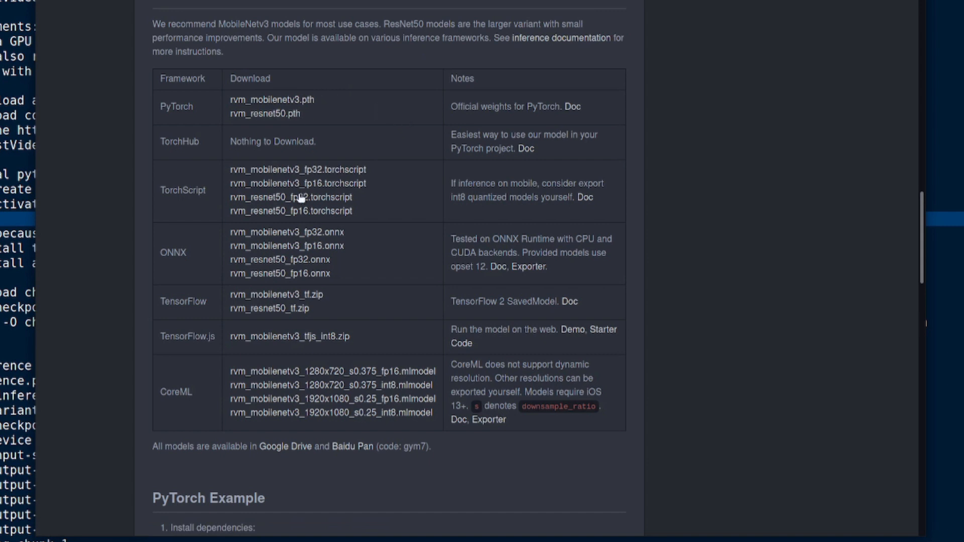
mouse_move(345, 150)
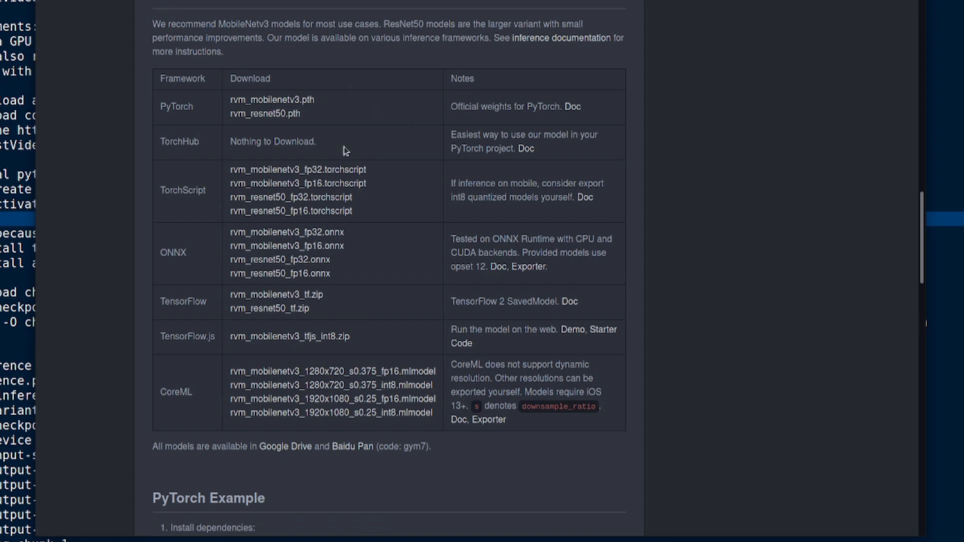
mouse_move(437, 145)
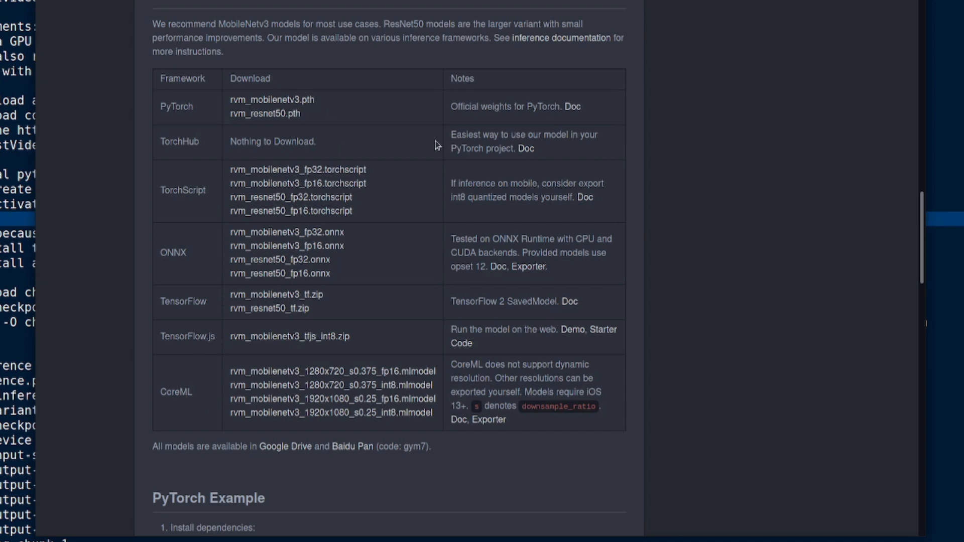
- Scroll the README down to the PyTorch Example with install and convert_video code
scroll(down, 3)
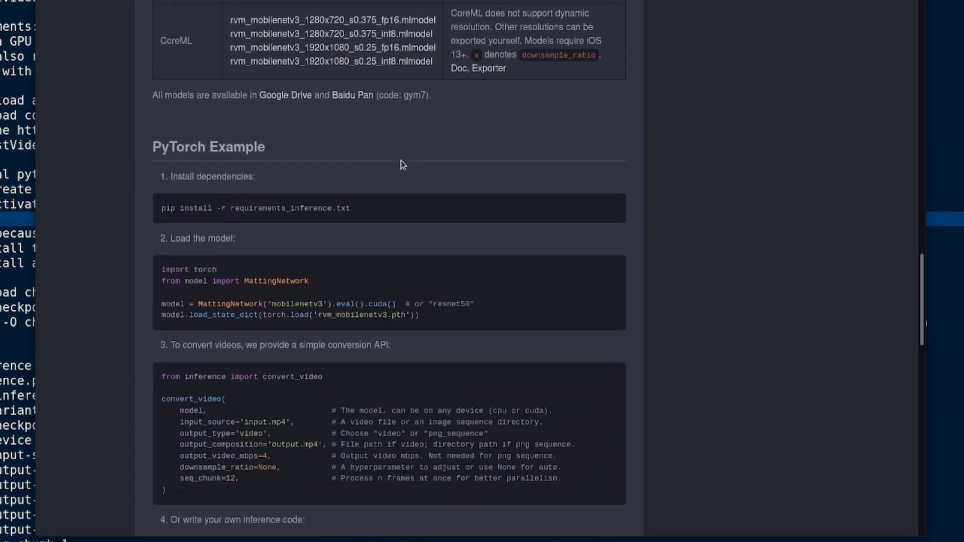
scroll(down, 3)
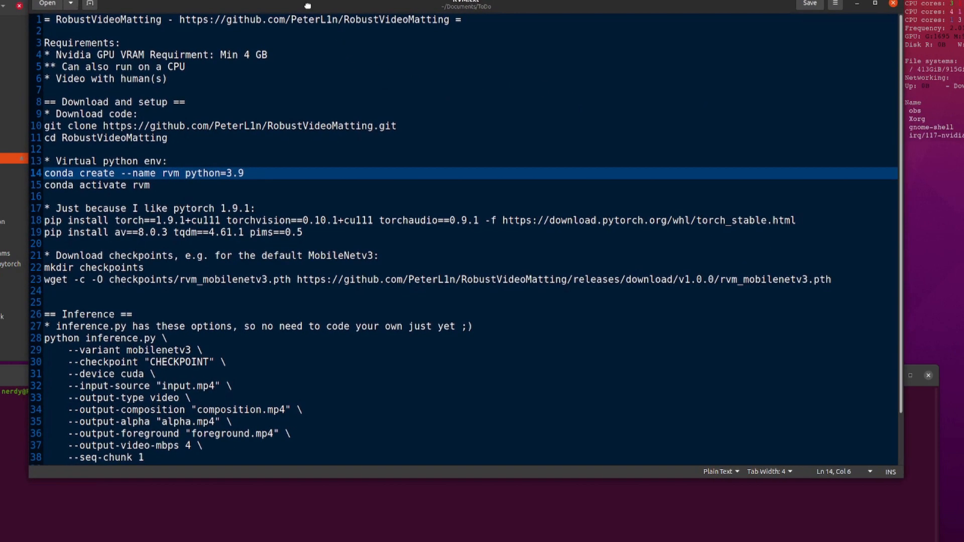
click(184, 99)
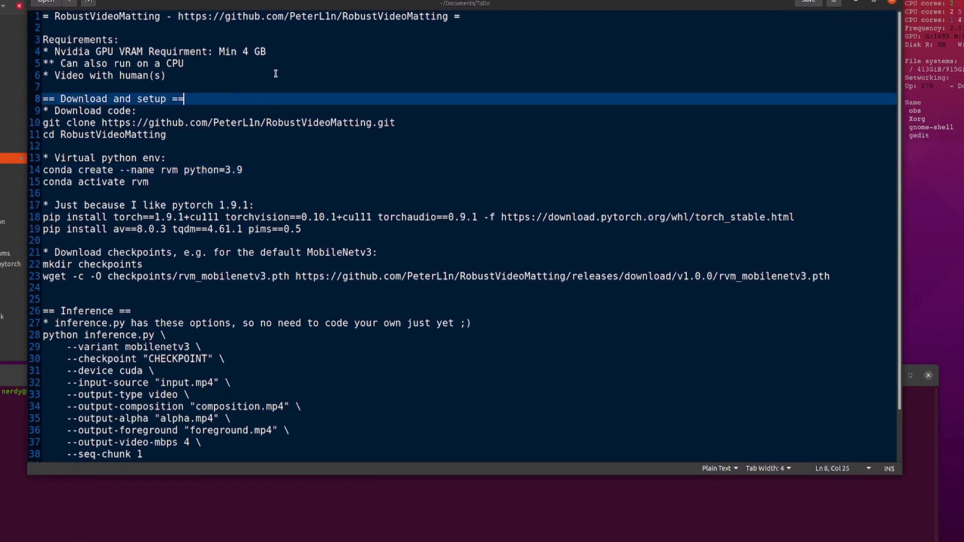
click(107, 39)
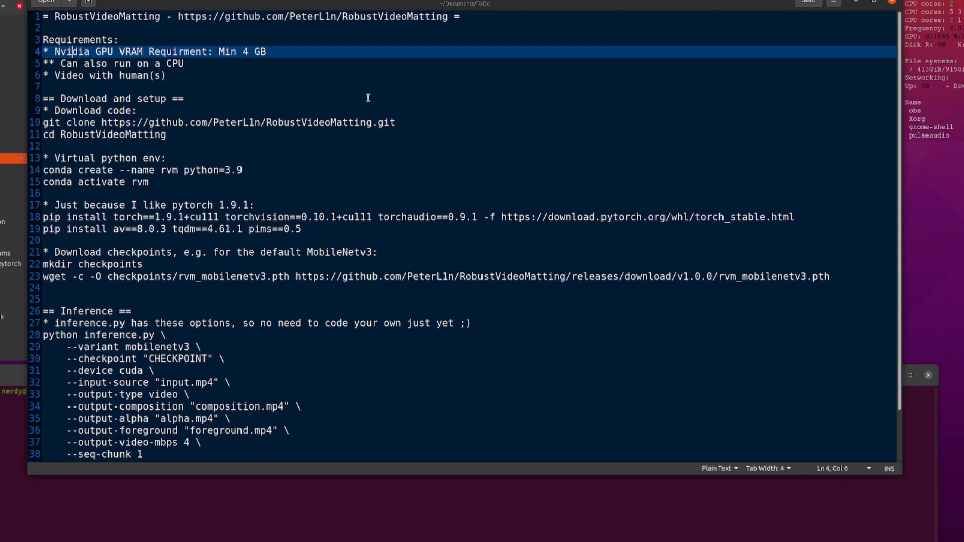
mouse_move(345, 91)
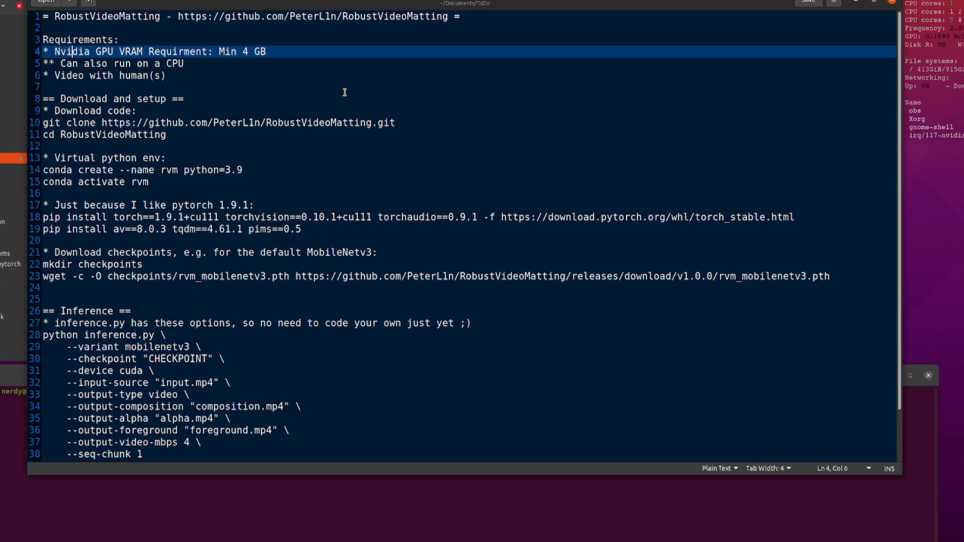
mouse_move(320, 86)
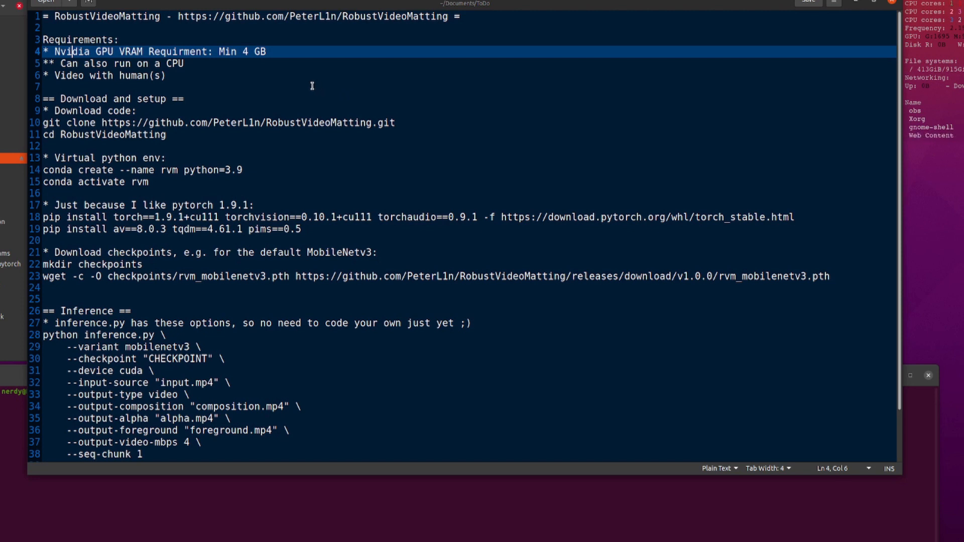
mouse_move(174, 70)
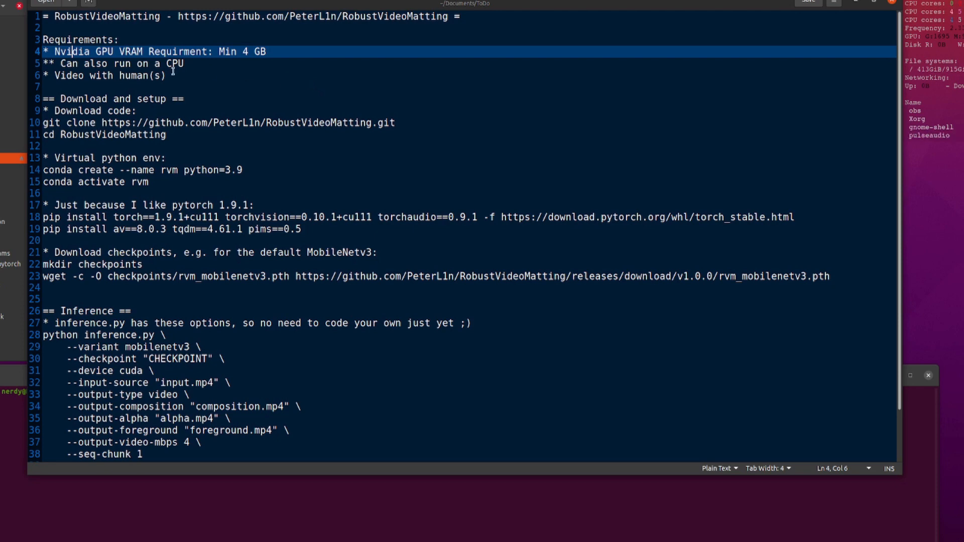
scroll(down, 3)
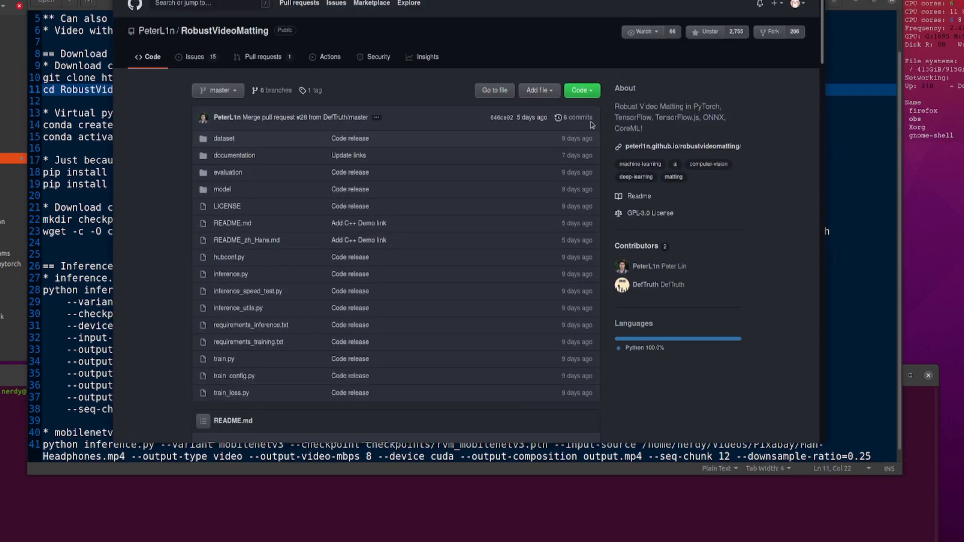
- Minimise the Firefox repo window to reveal the gedit notes and terminal
click(579, 91)
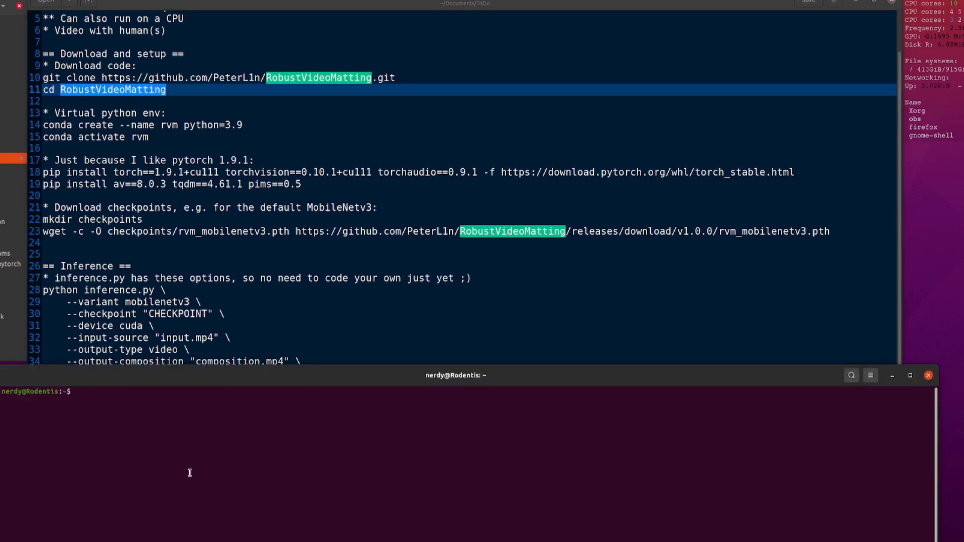
- Change the terminal's working directory into the github folder
text(cd github/)
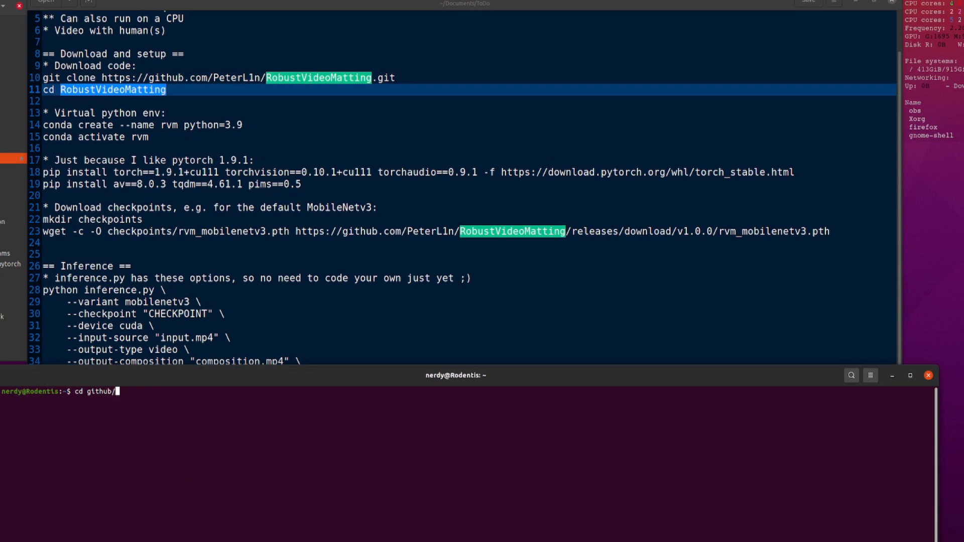
key(Return)
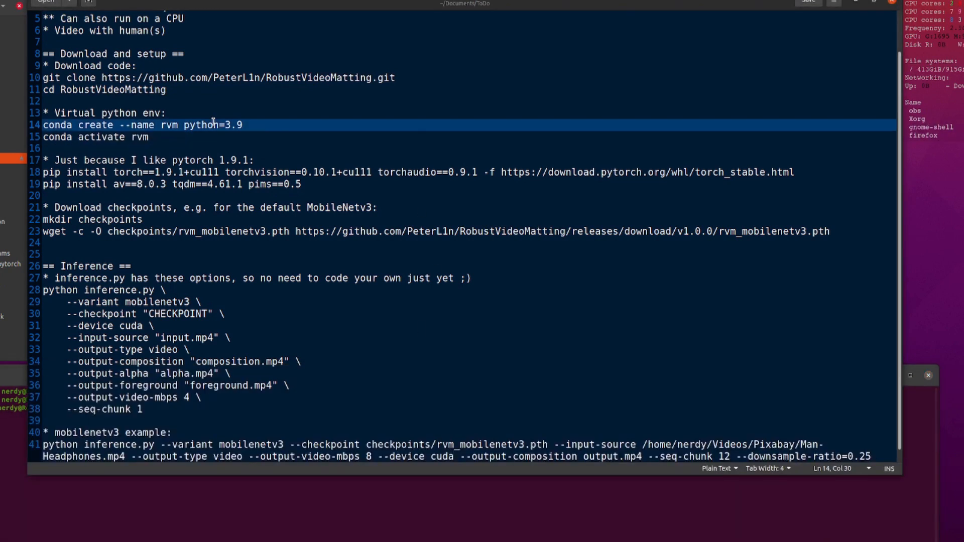
click(182, 184)
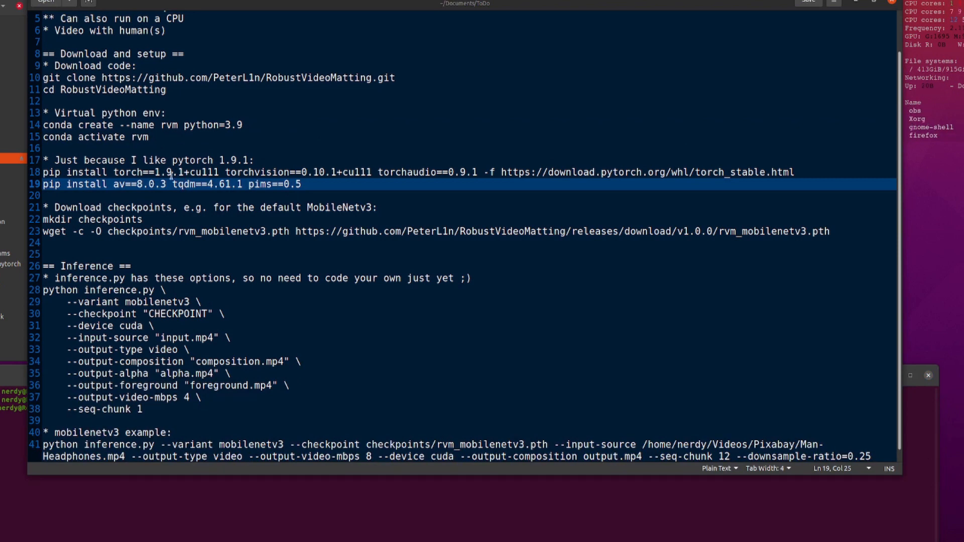
click(107, 172)
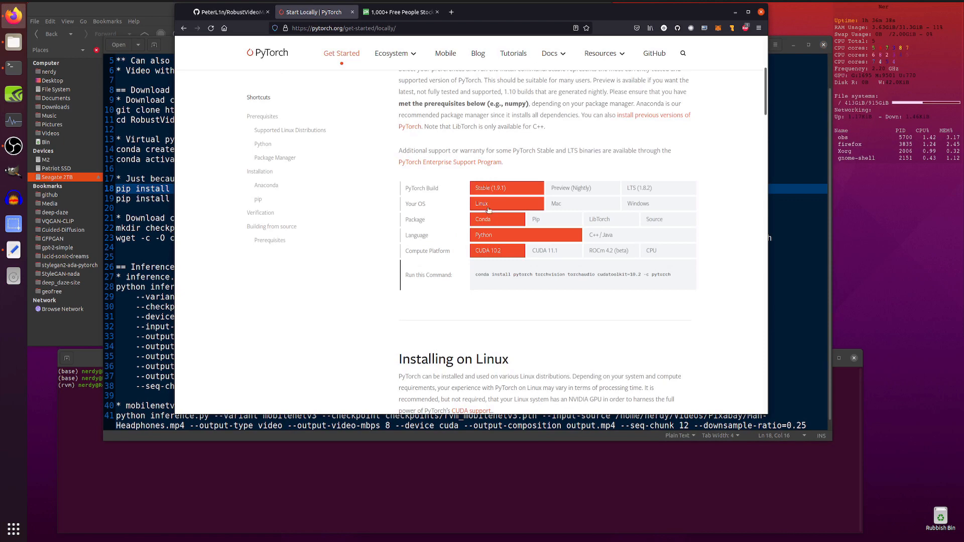
- Select Linux as the OS on PyTorch's Start Locally selector to show the conda command
click(553, 219)
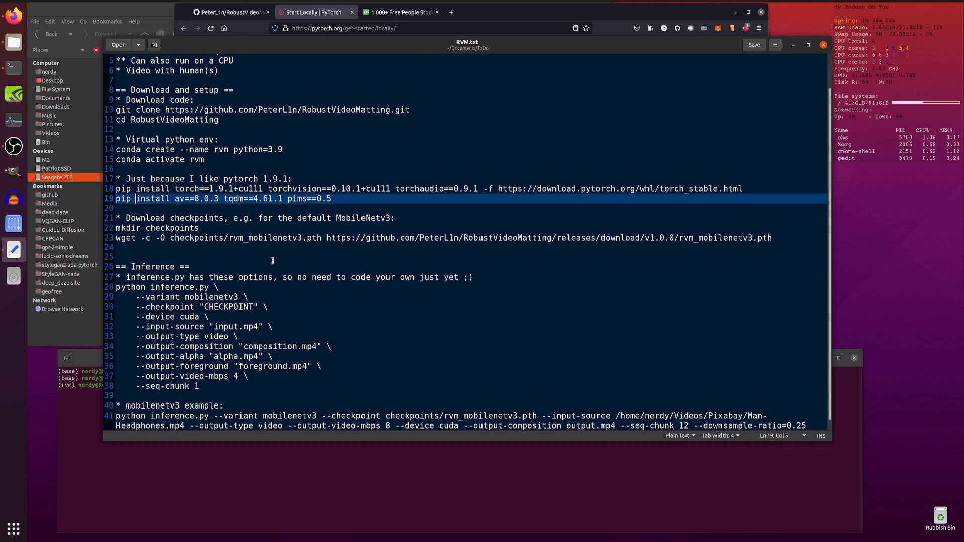
mouse_move(374, 219)
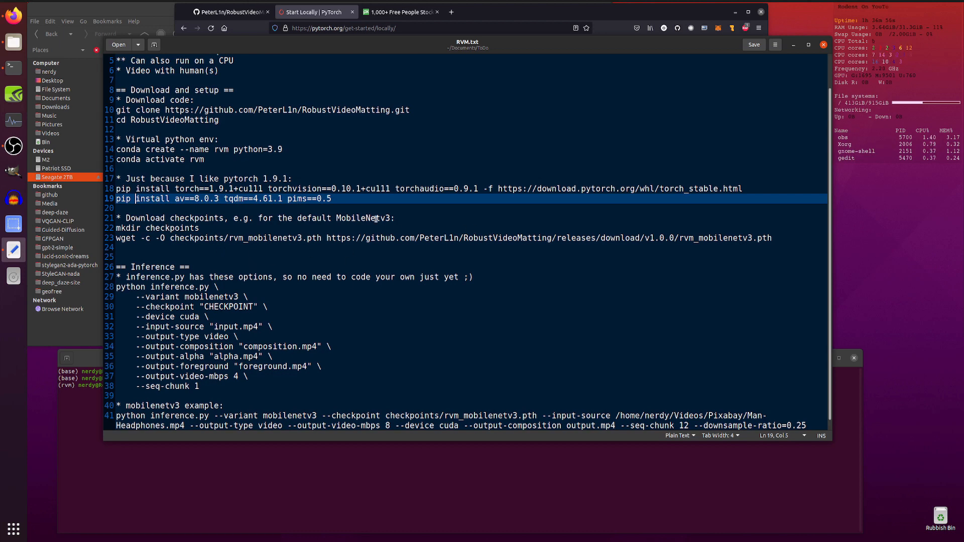
- Bring the repository page back up and scroll to the Download table of model weights
click(231, 13)
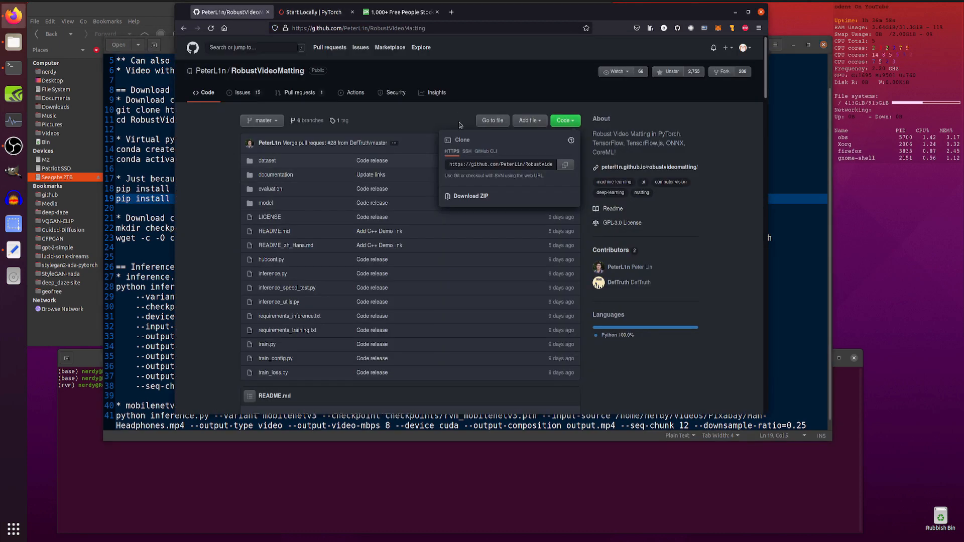
scroll(down, 3)
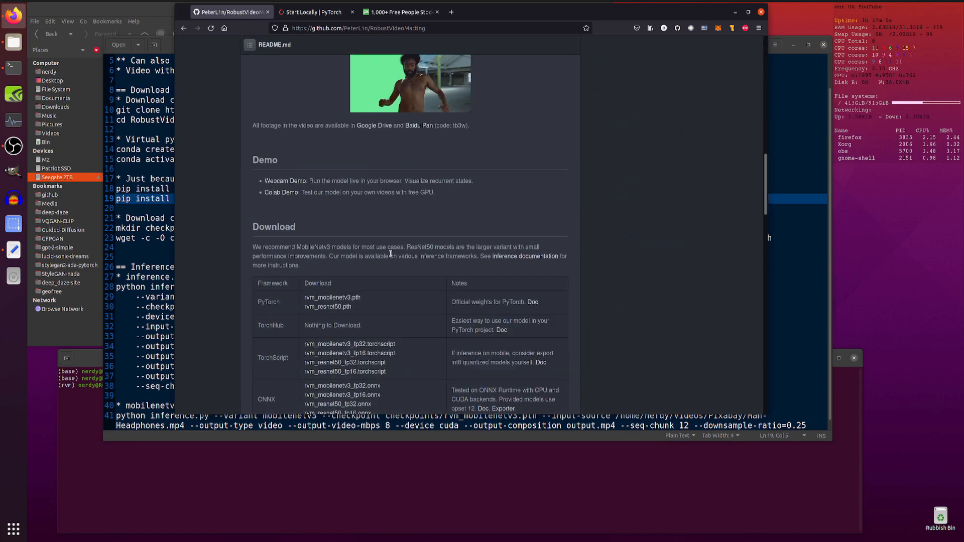
scroll(down, 3)
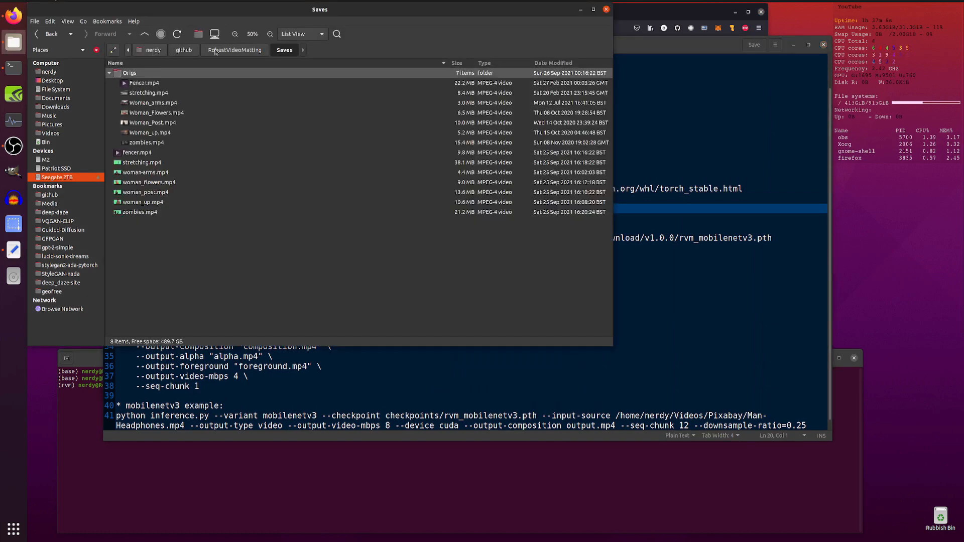
- In Caja, check the checkpoints folder holds rvm_mobilenetv3.pth and rvm_resnet50.pth
click(234, 50)
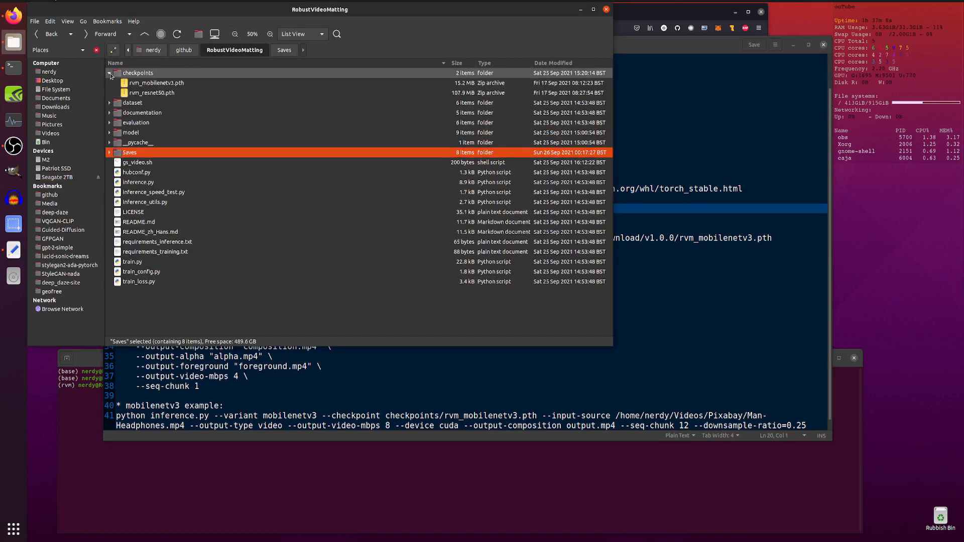
click(157, 83)
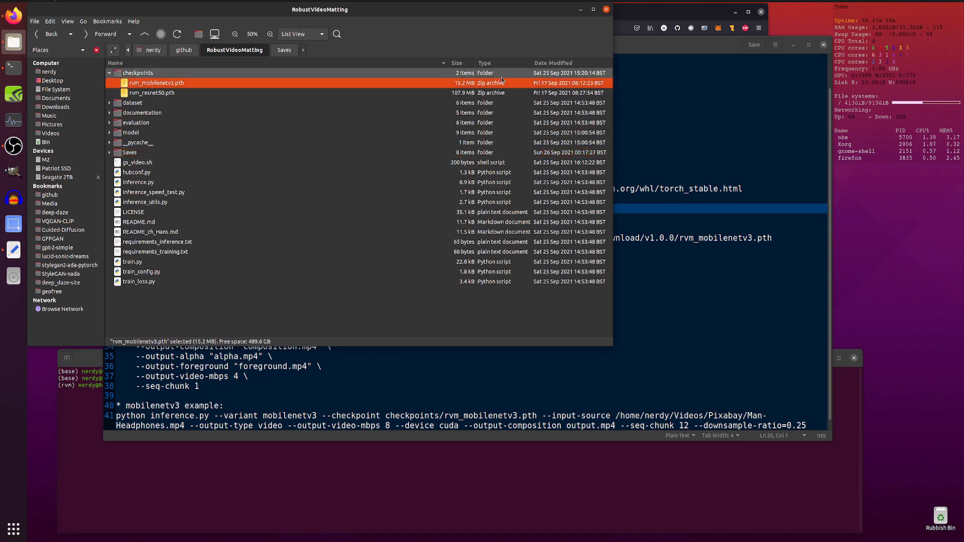
click(152, 92)
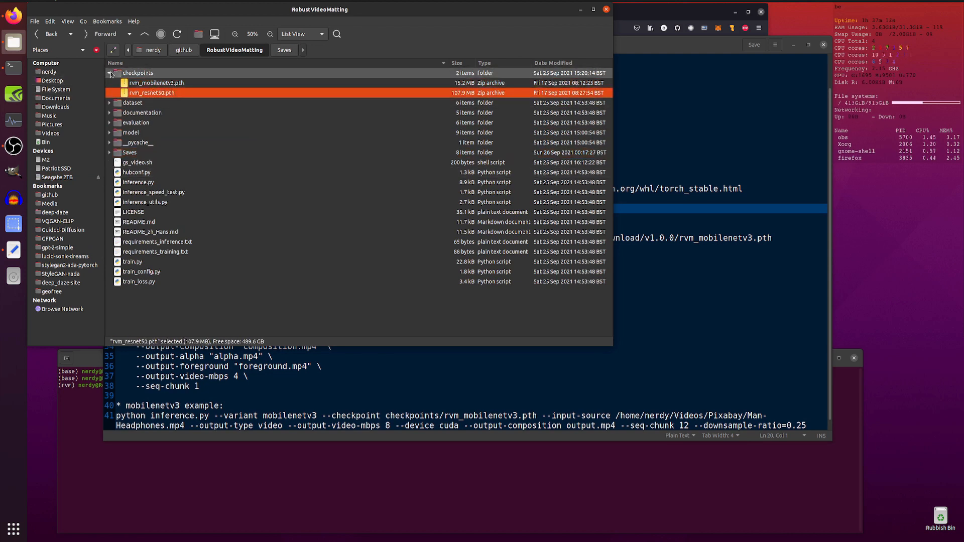
- Return to the setup notes and pick out the note about inference.py options
click(109, 72)
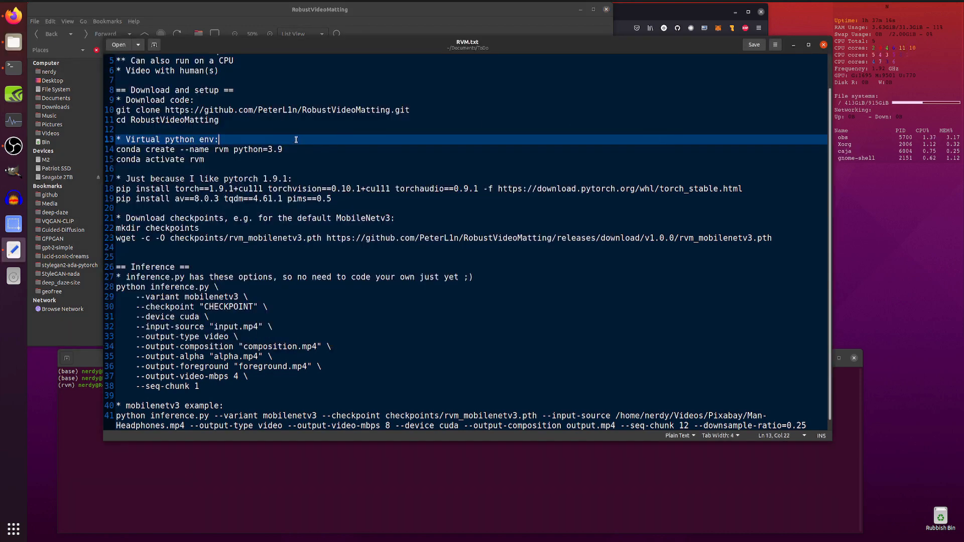
scroll(down, 3)
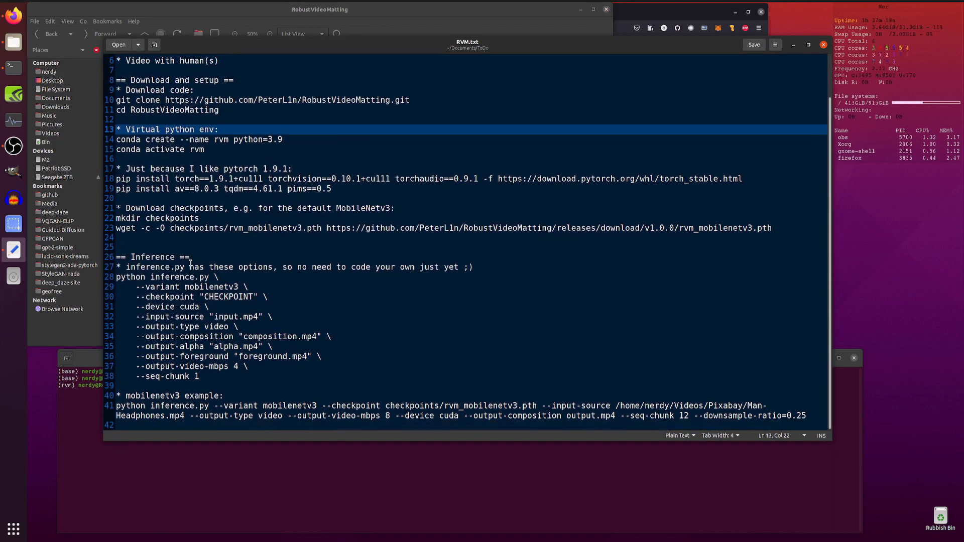
click(214, 267)
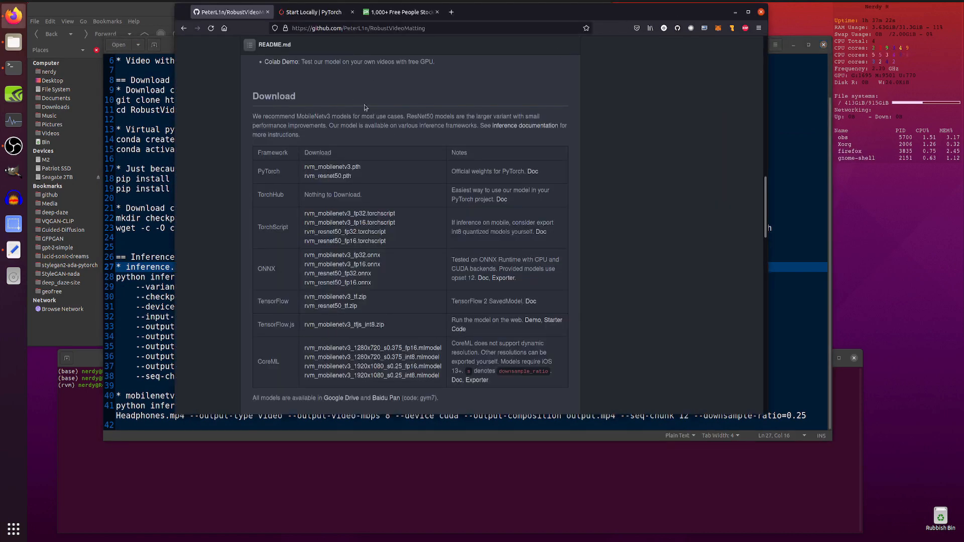
- Read the README down through Training and Speed, then return to the PyTorch Example
scroll(down, 3)
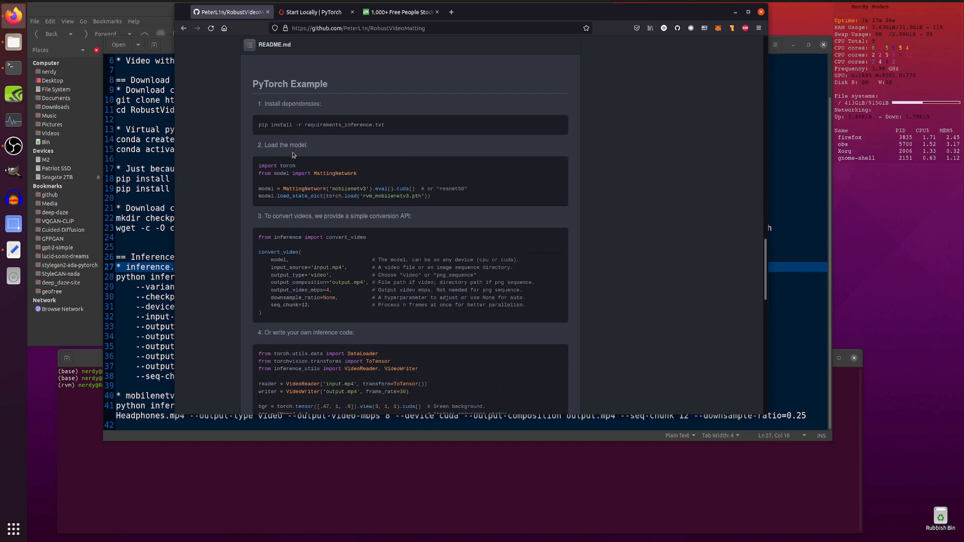
scroll(down, 3)
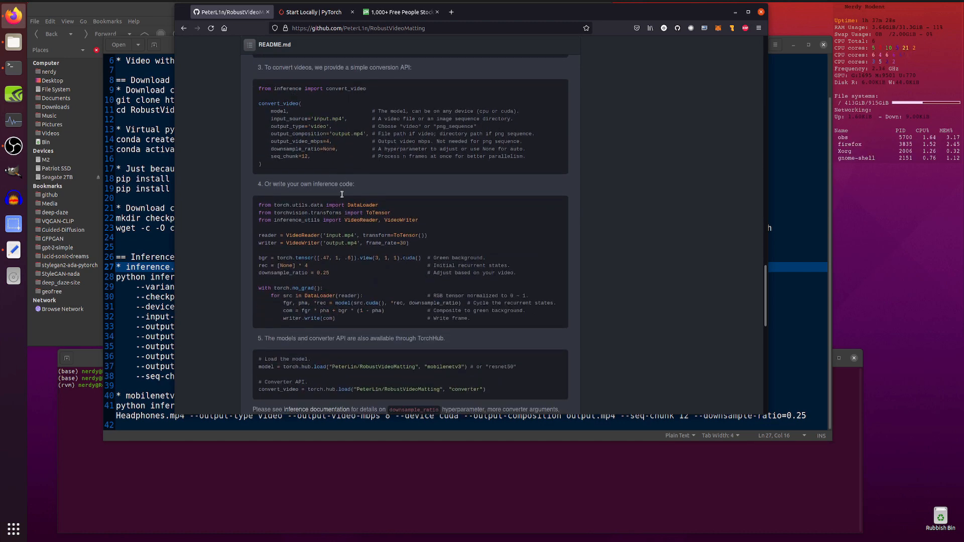
scroll(down, 3)
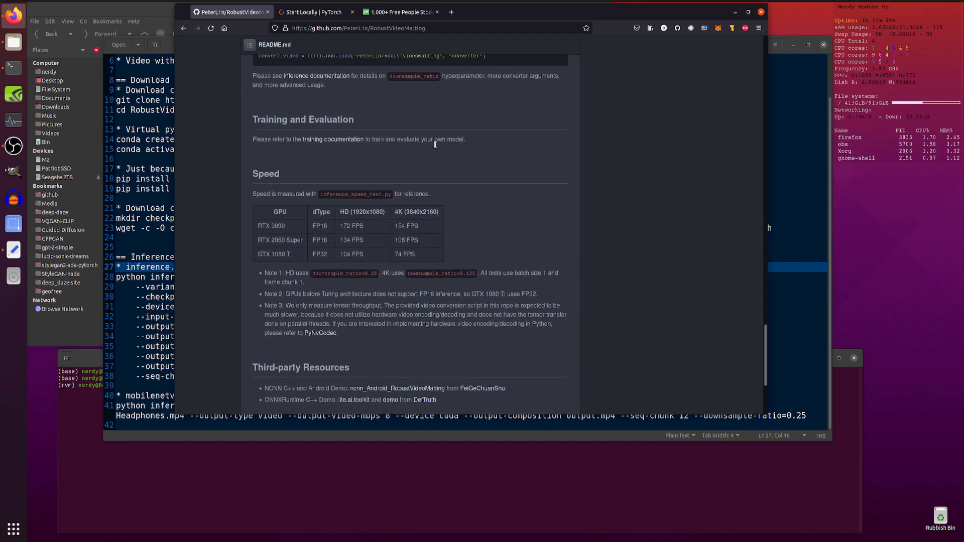
scroll(down, 3)
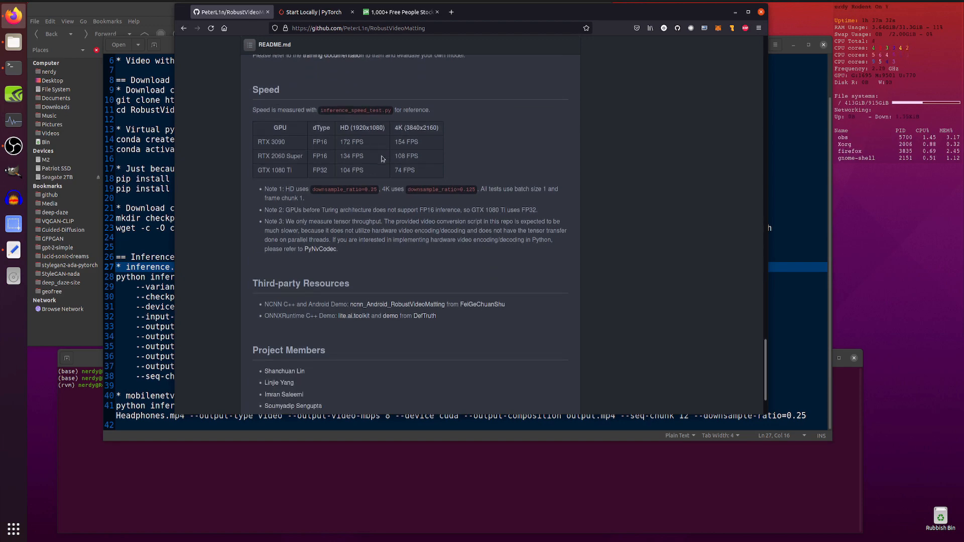
scroll(up, 3)
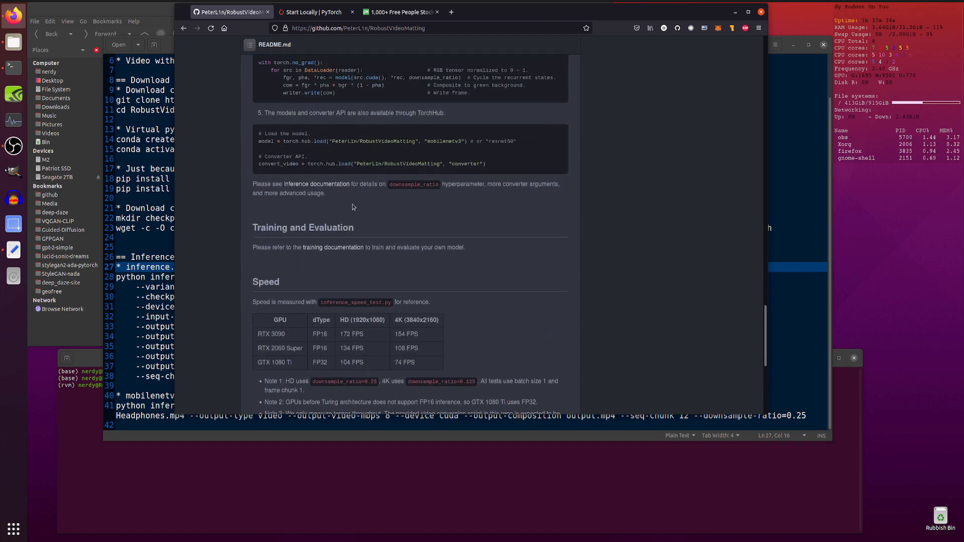
scroll(up, 3)
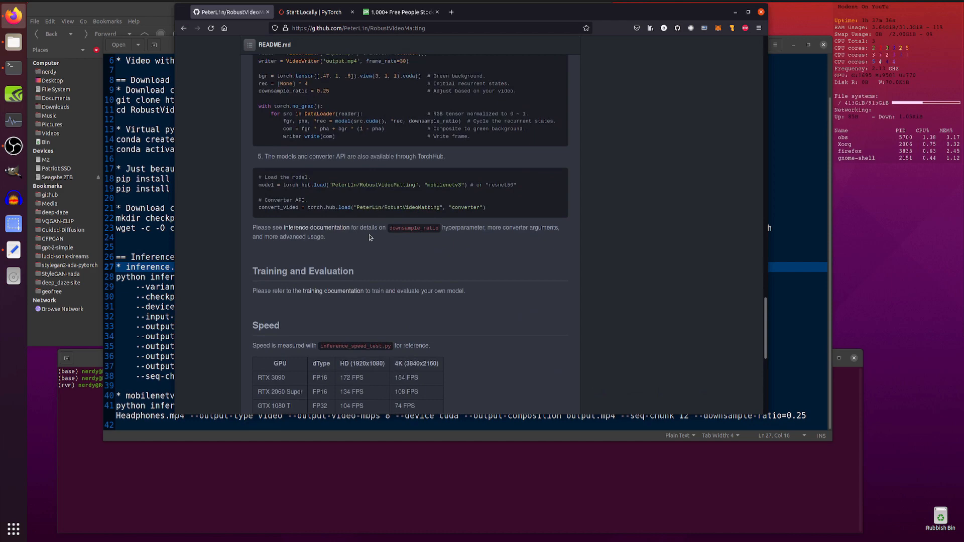
scroll(up, 3)
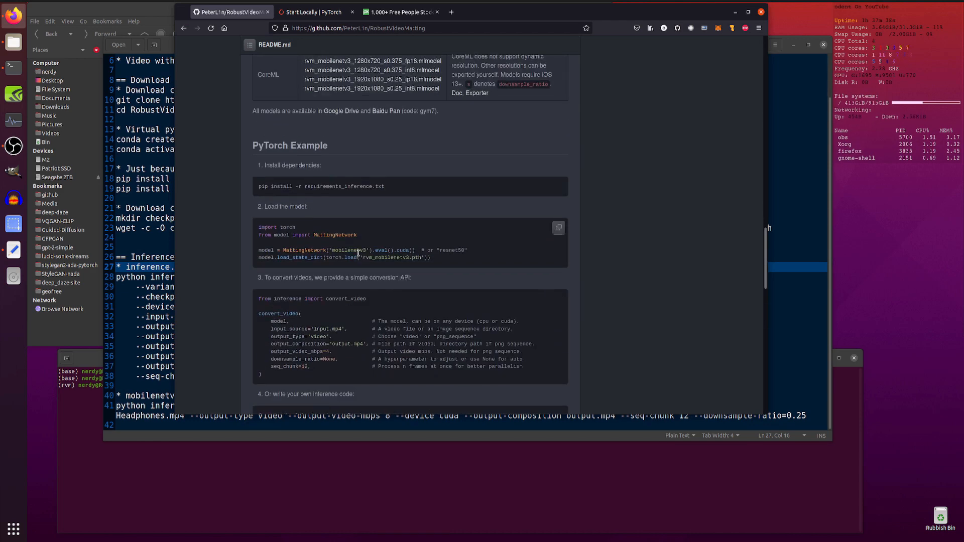
scroll(down, 3)
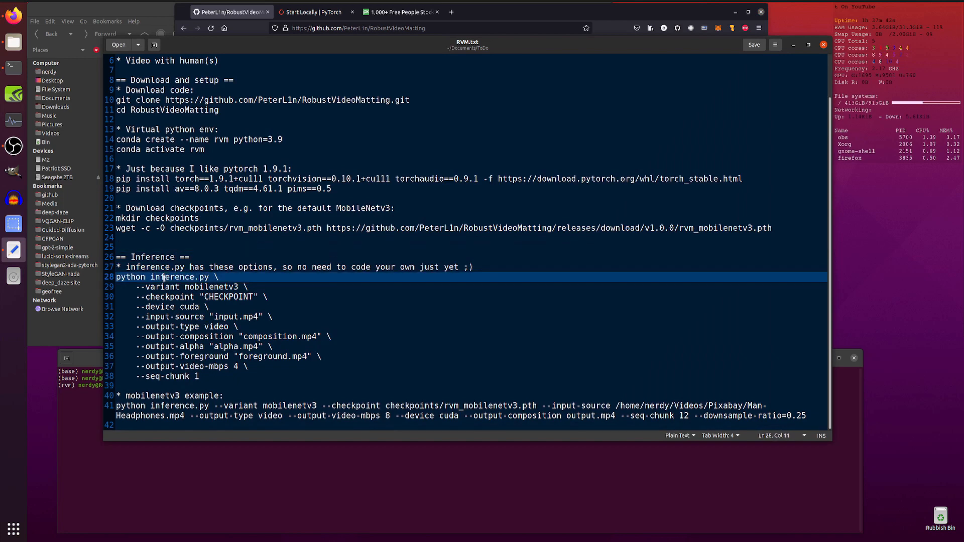
- Pick out 'inference' in the notes' command and bring the repository page back up
double_click(172, 277)
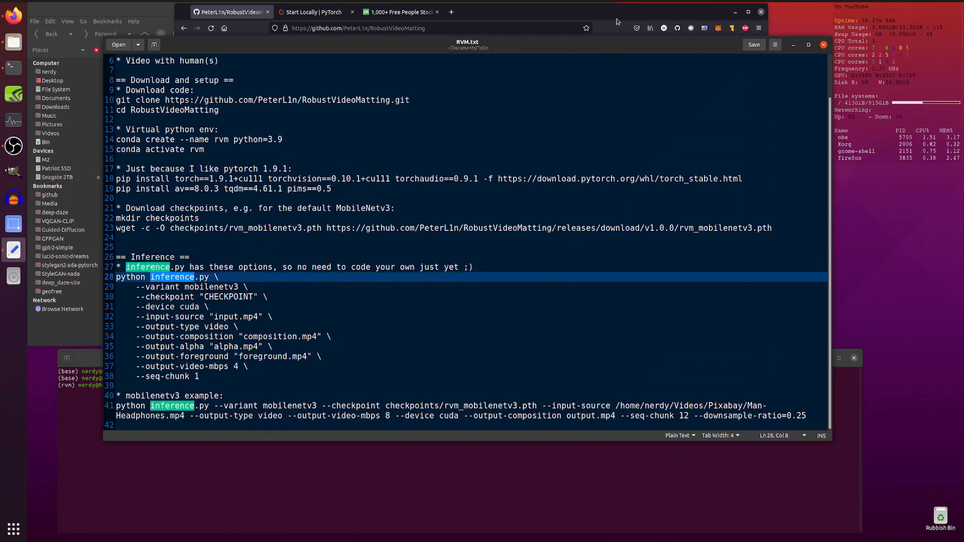
click(231, 12)
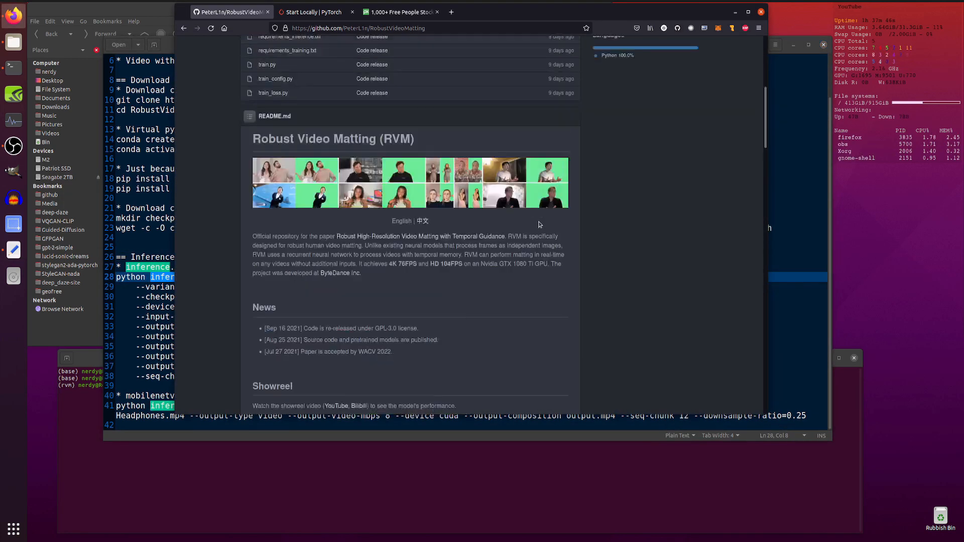
scroll(up, 3)
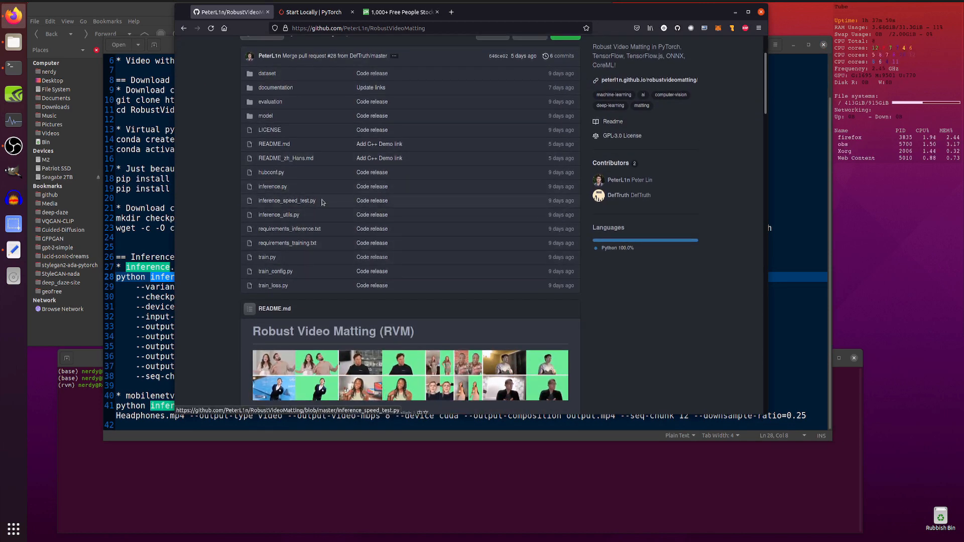
mouse_move(321, 298)
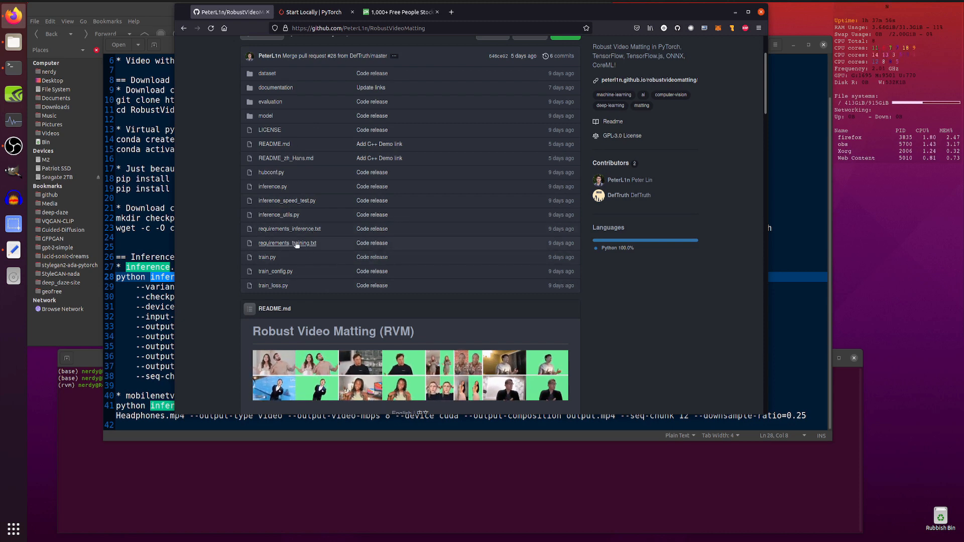
mouse_move(286, 243)
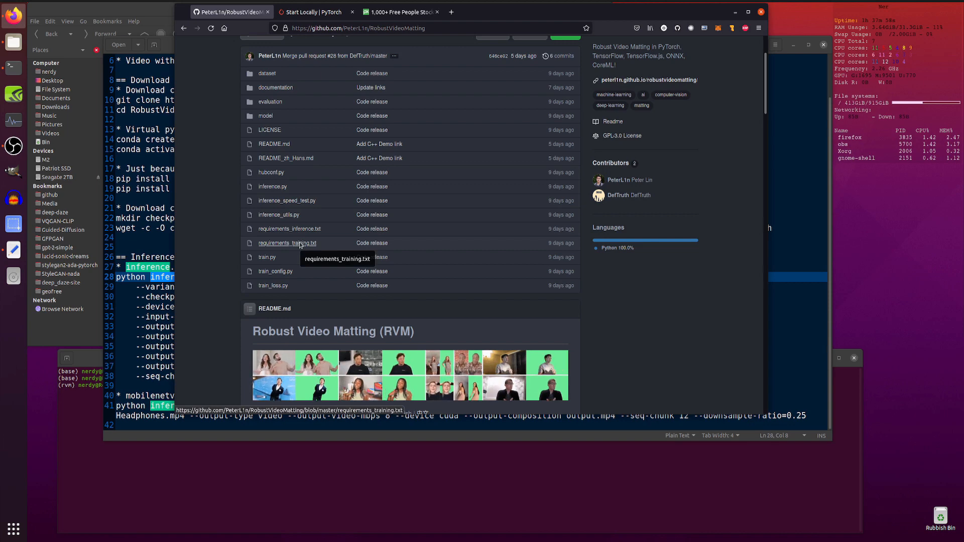
- Look over the repository's file listing including inference.py and requirements files
click(286, 243)
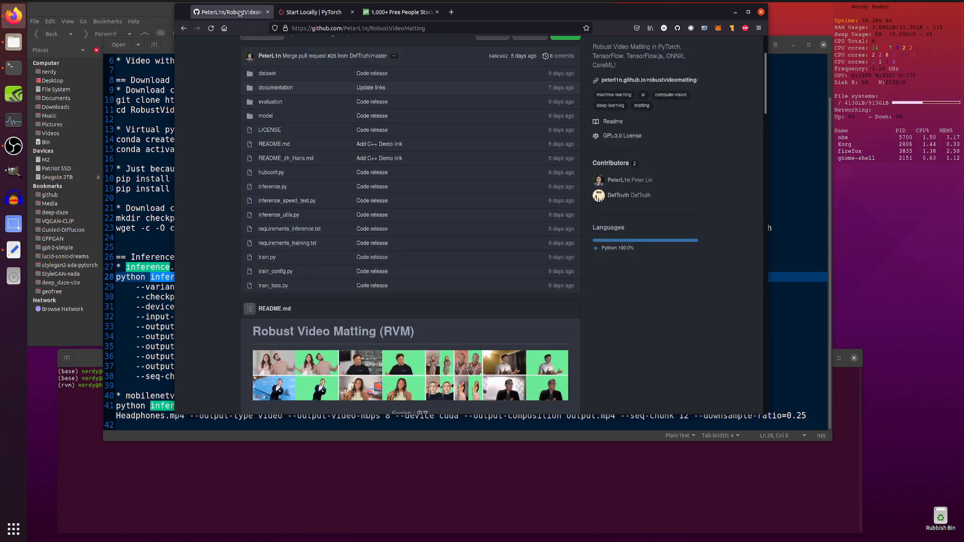
scroll(down, 3)
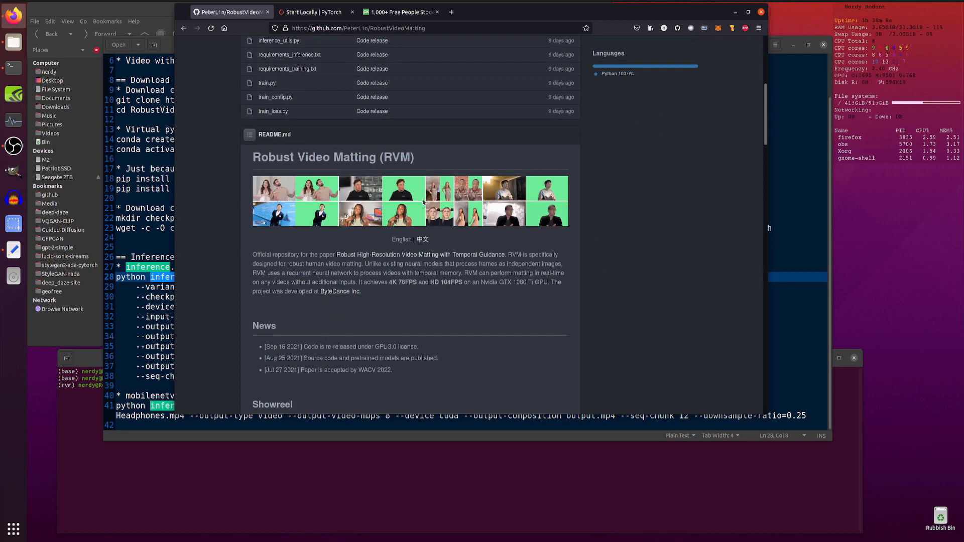
scroll(down, 3)
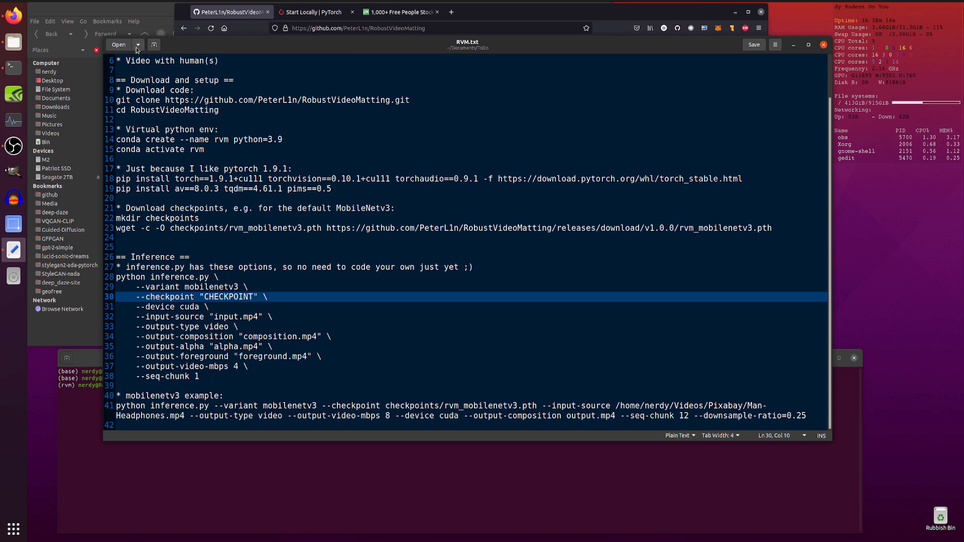
- Open gs_video.sh from recent files as a second gedit tab, then return to RVM.txt
click(137, 44)
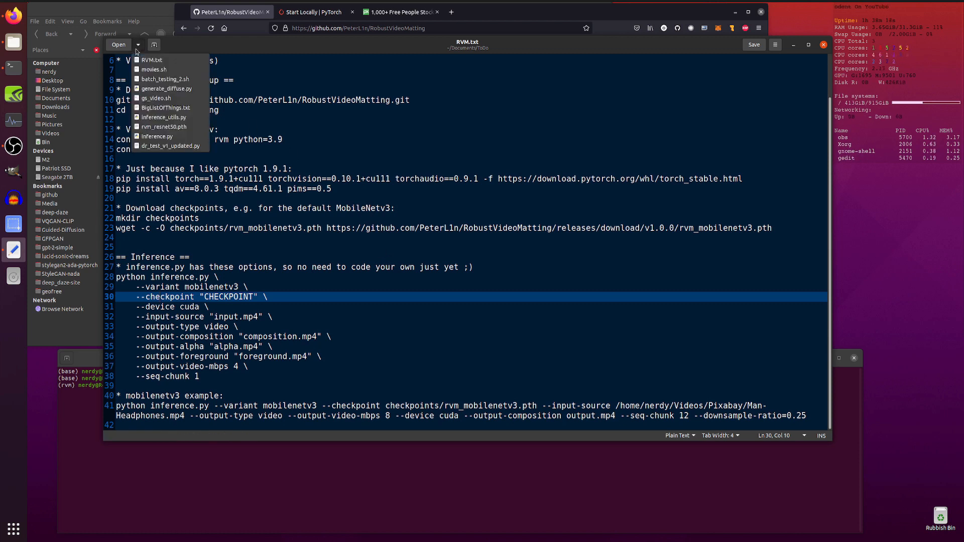
click(156, 97)
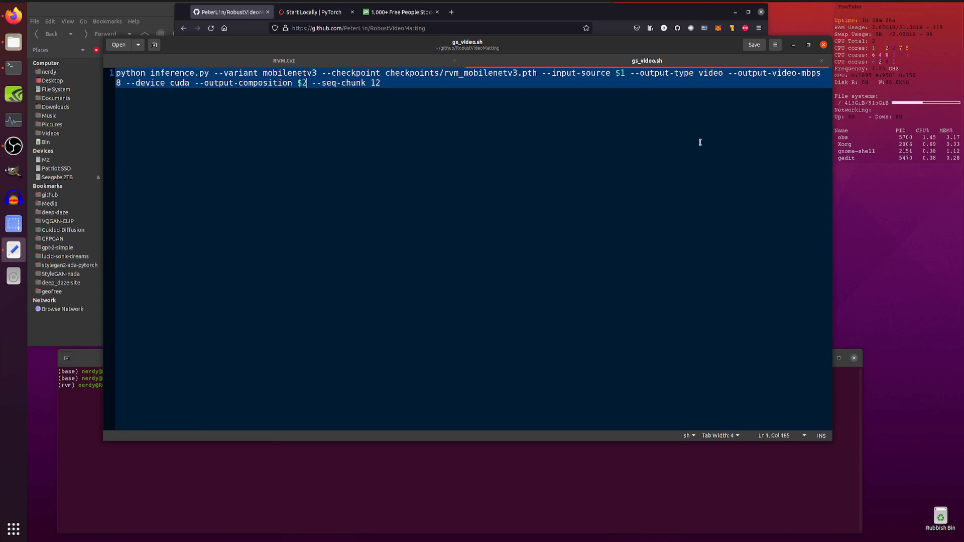
click(283, 61)
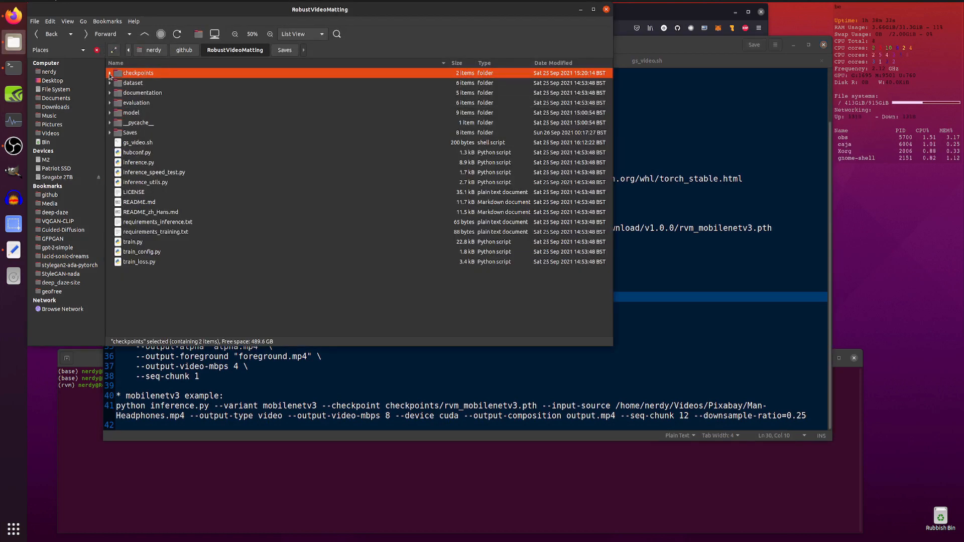
click(109, 74)
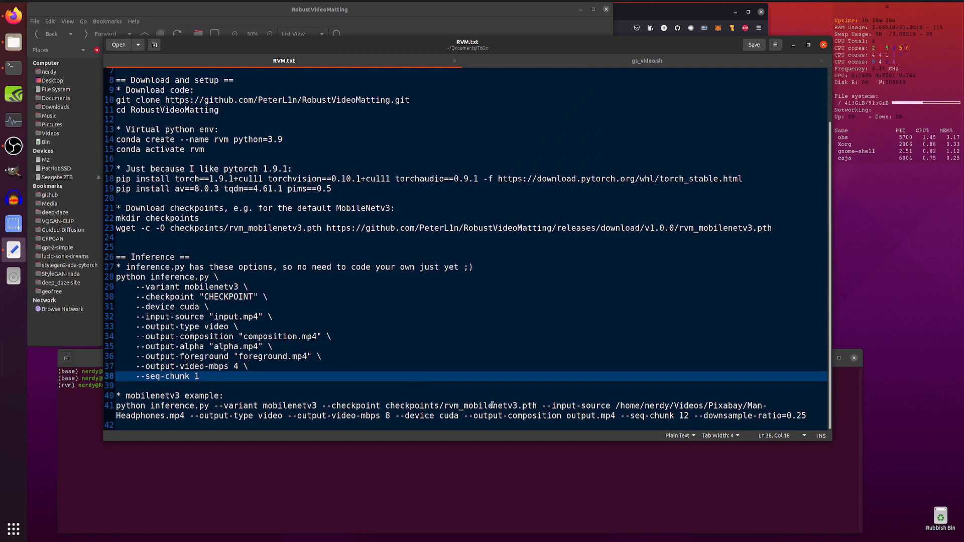
click(142, 308)
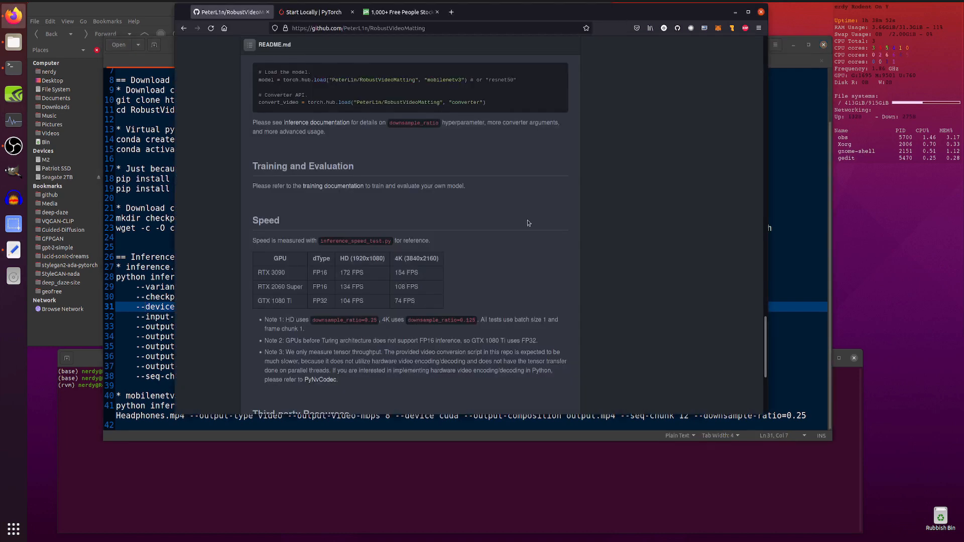
scroll(up, 3)
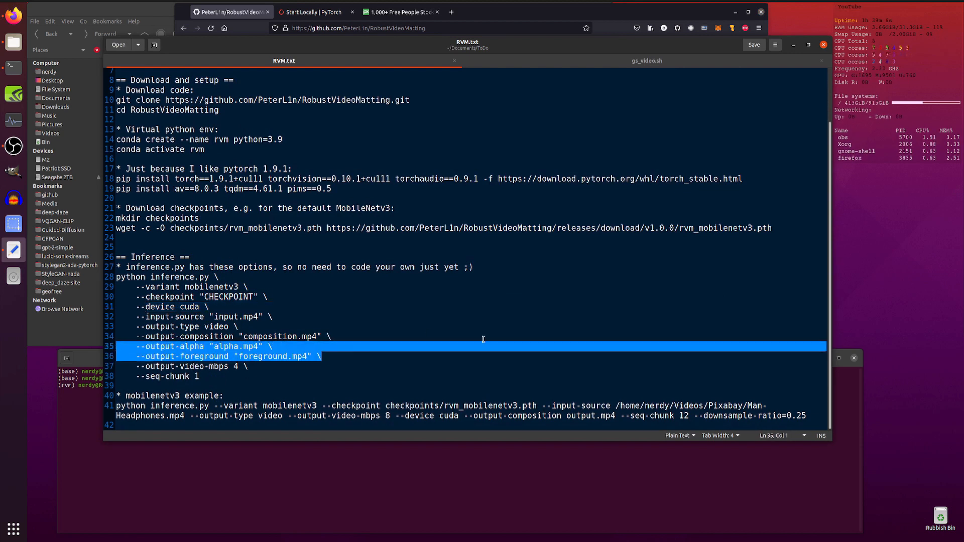
- Copy the mobilenetv3 example inference command from the gedit notes for pasting into the terminal
double_click(215, 336)
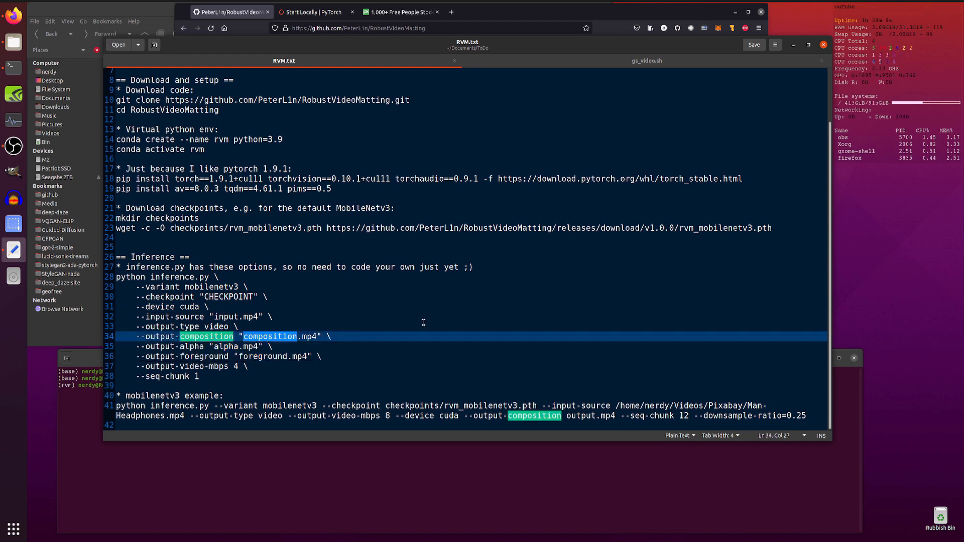
click(174, 365)
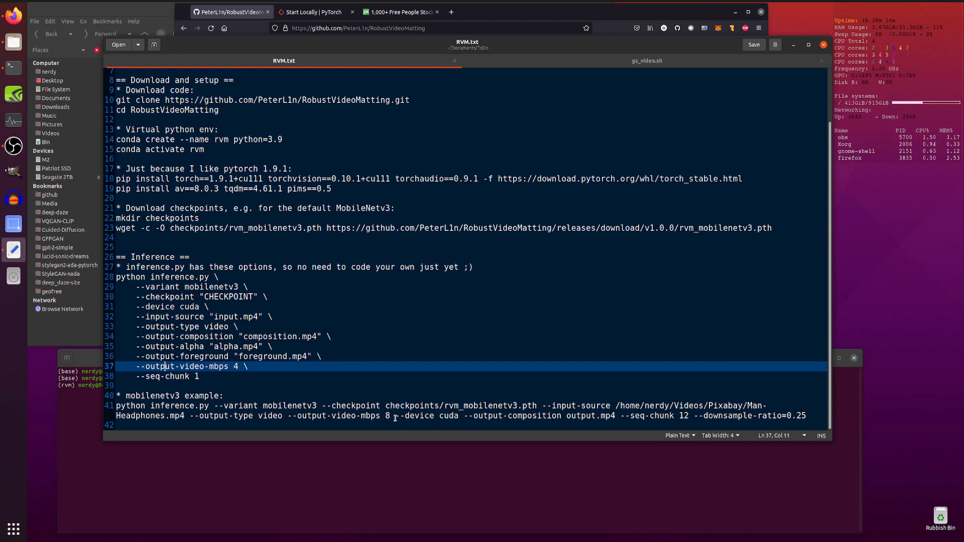
click(209, 376)
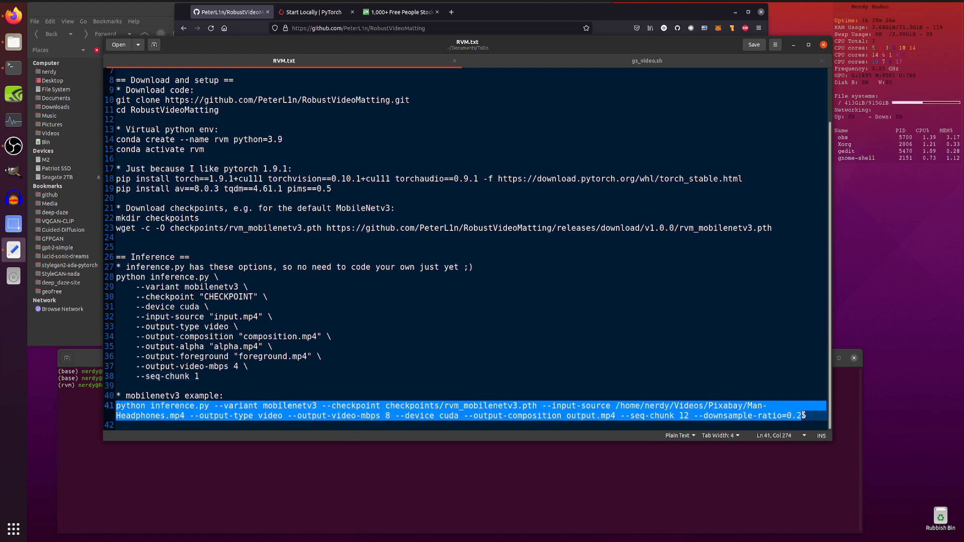
right_click(689, 420)
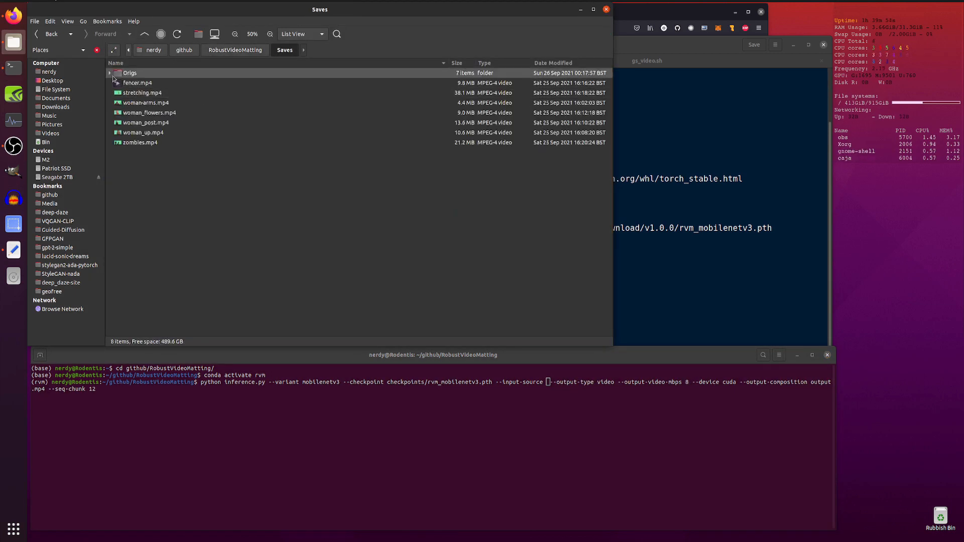
- Run the inference with Saves/Origs/Fencer.mp4 as the input source, writing output.mp4
click(109, 72)
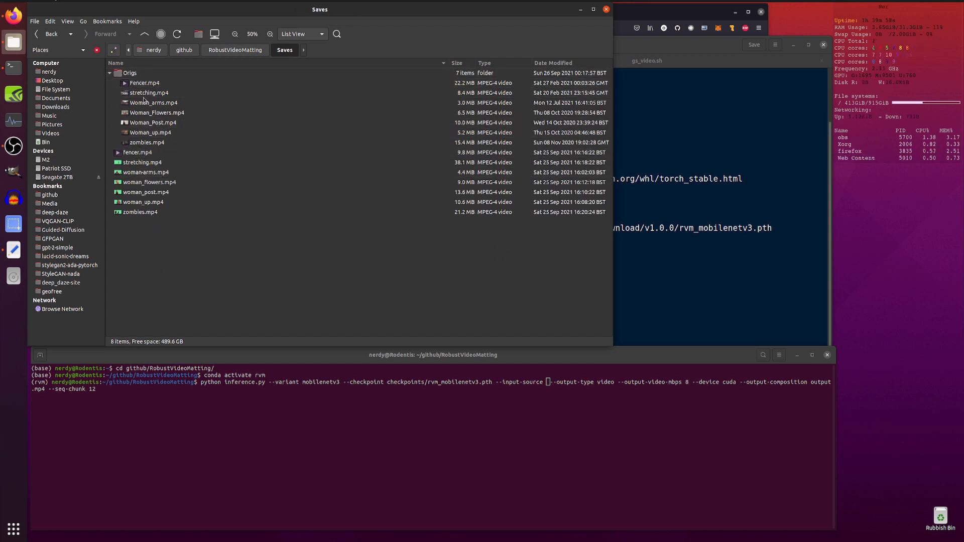
right_click(144, 82)
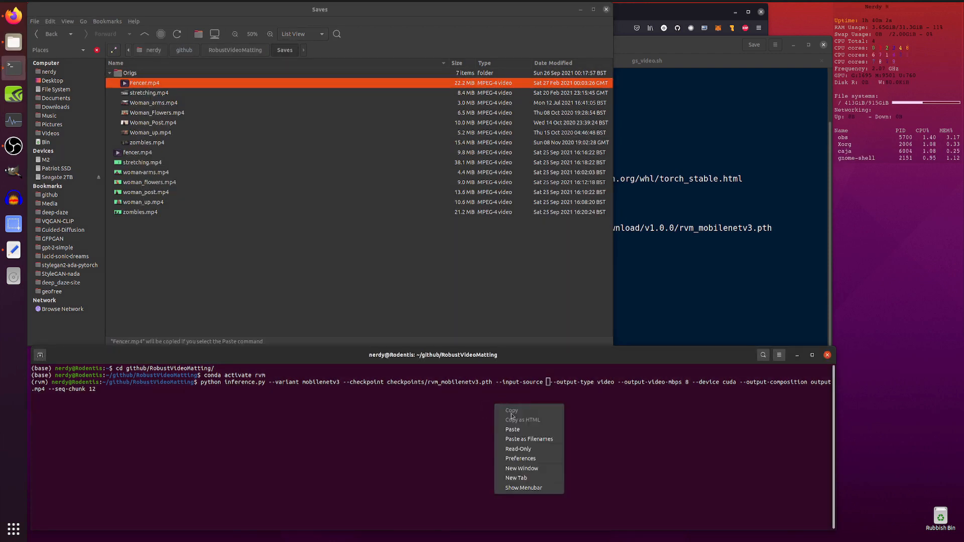
click(528, 439)
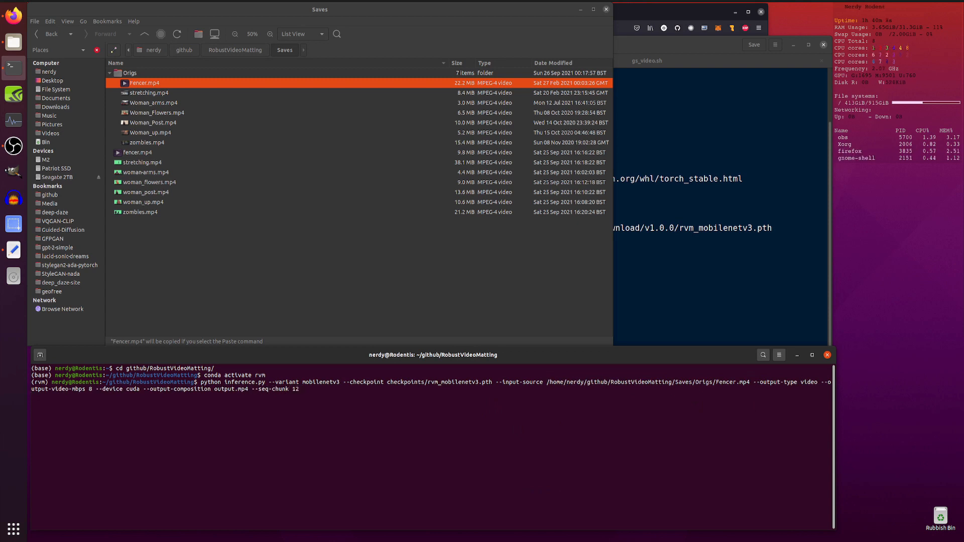
key(Return)
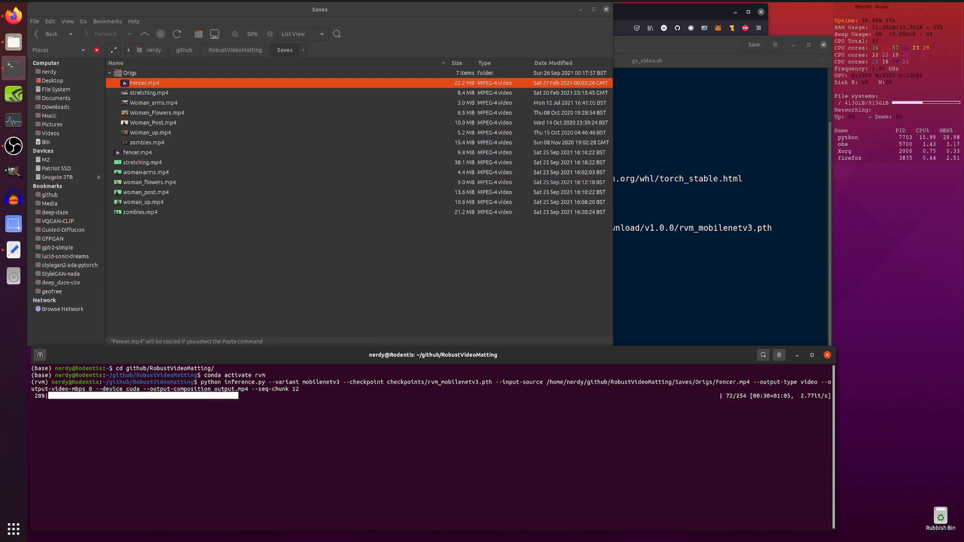
right_click(145, 83)
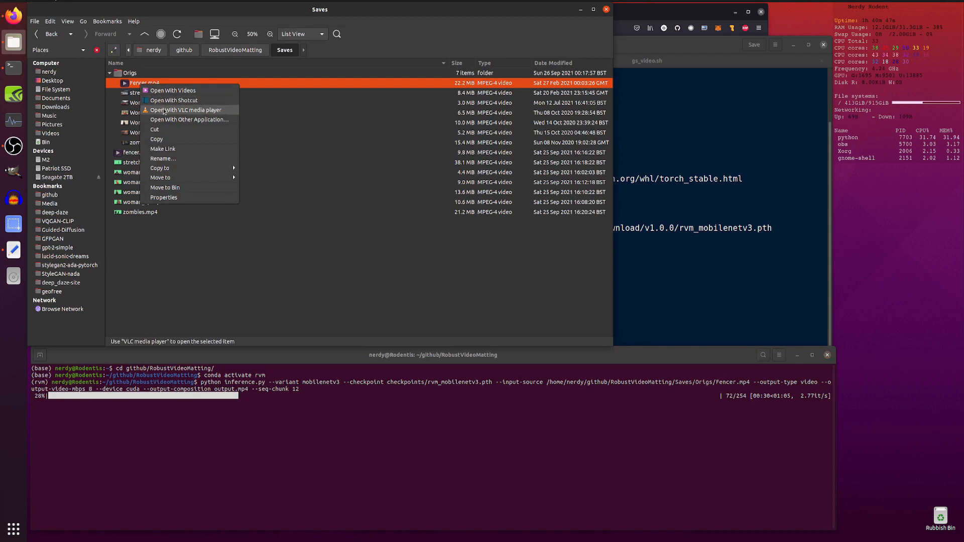
- Play the original Fencer.mp4 in VLC and inspect its statistics and codec details
click(187, 109)
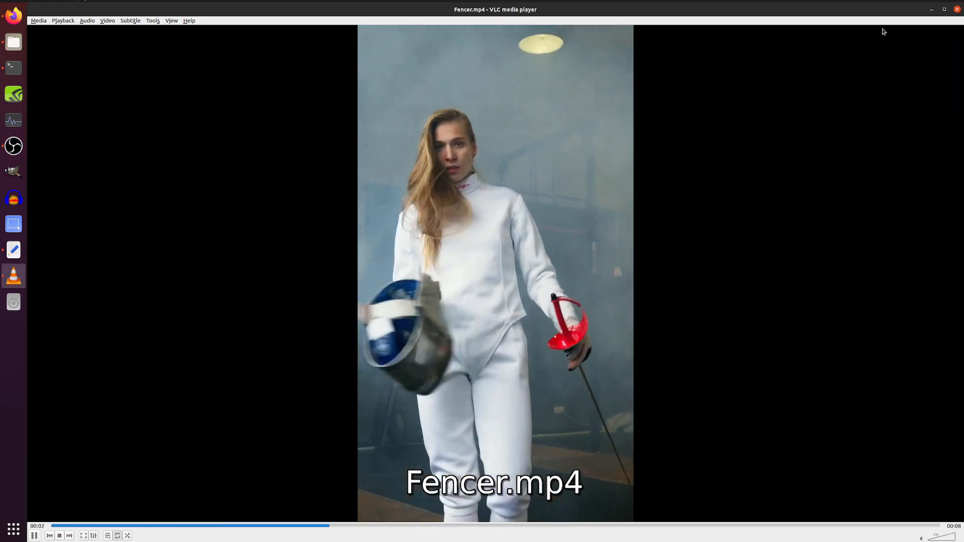
click(153, 20)
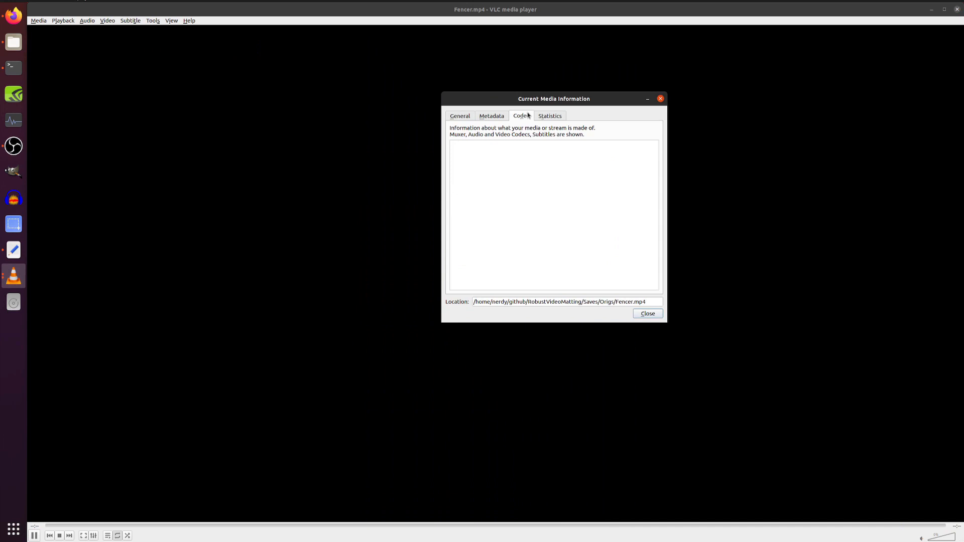
click(548, 115)
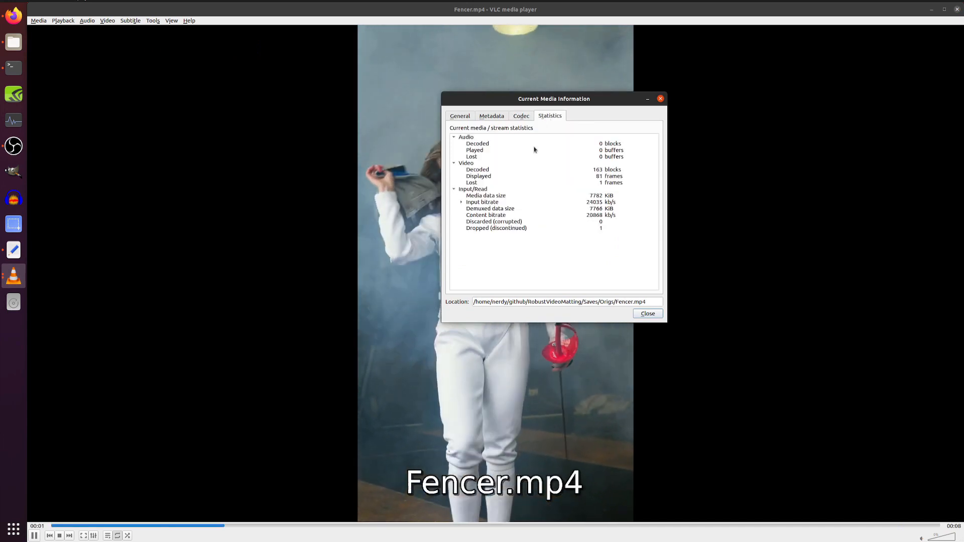
click(521, 115)
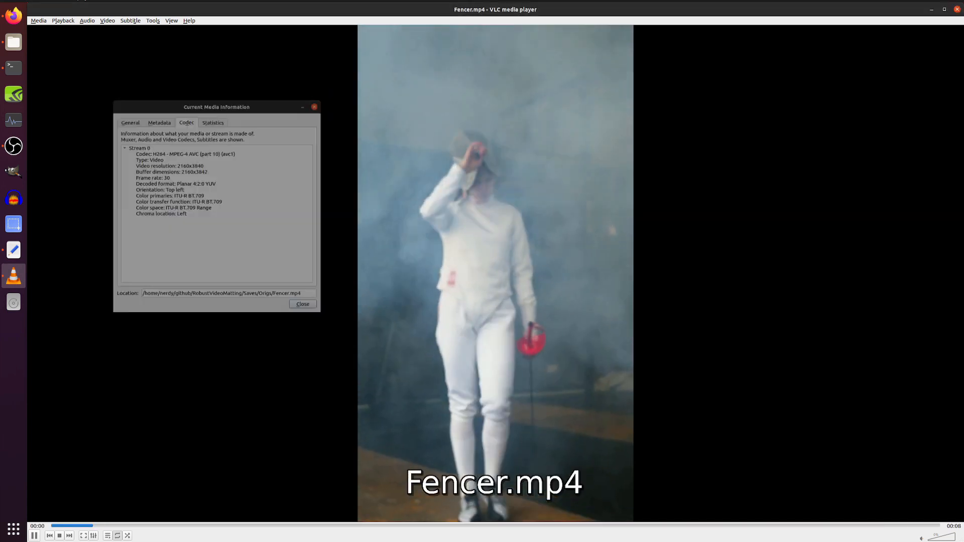
click(302, 303)
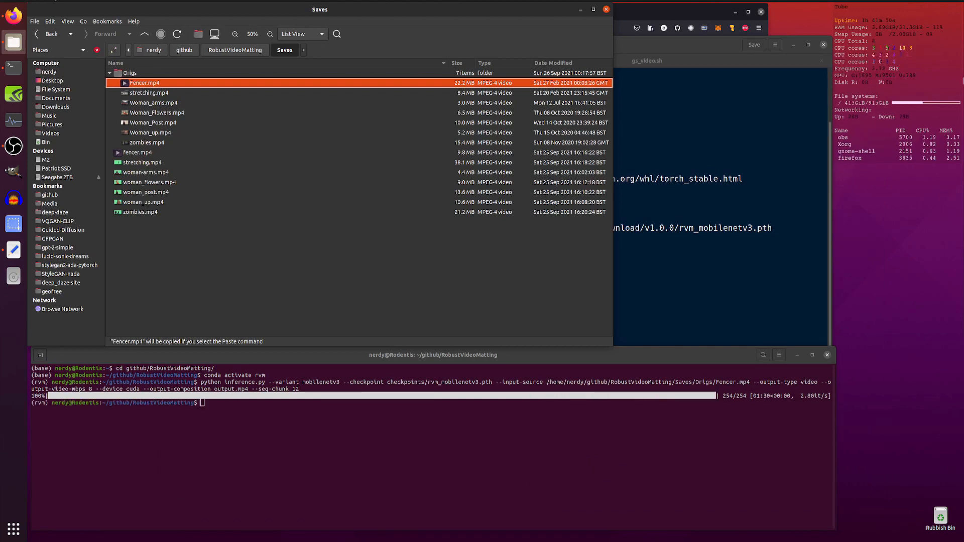
- Play the finished output.mp4 from the RobustVideoMatting folder in Videos, then close it
click(234, 51)
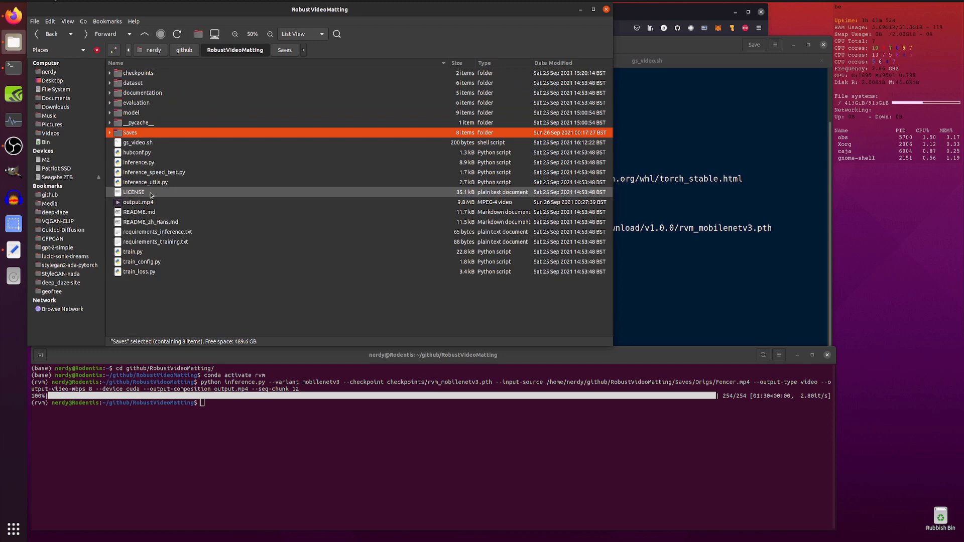
click(139, 202)
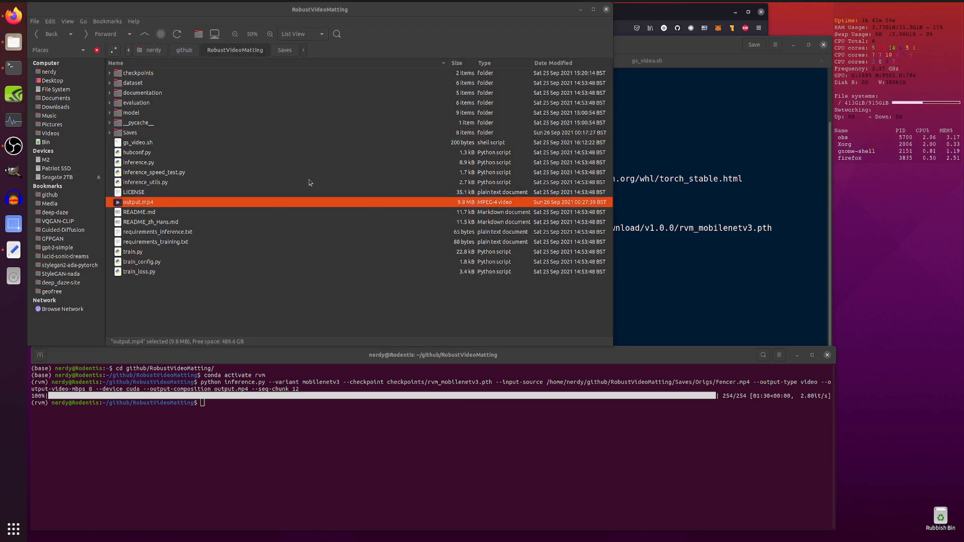
double_click(139, 202)
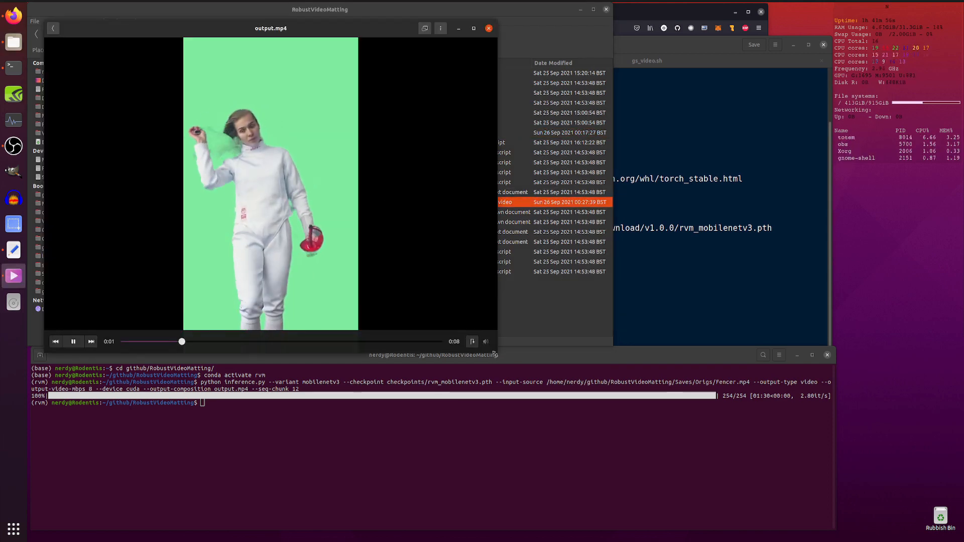
click(472, 28)
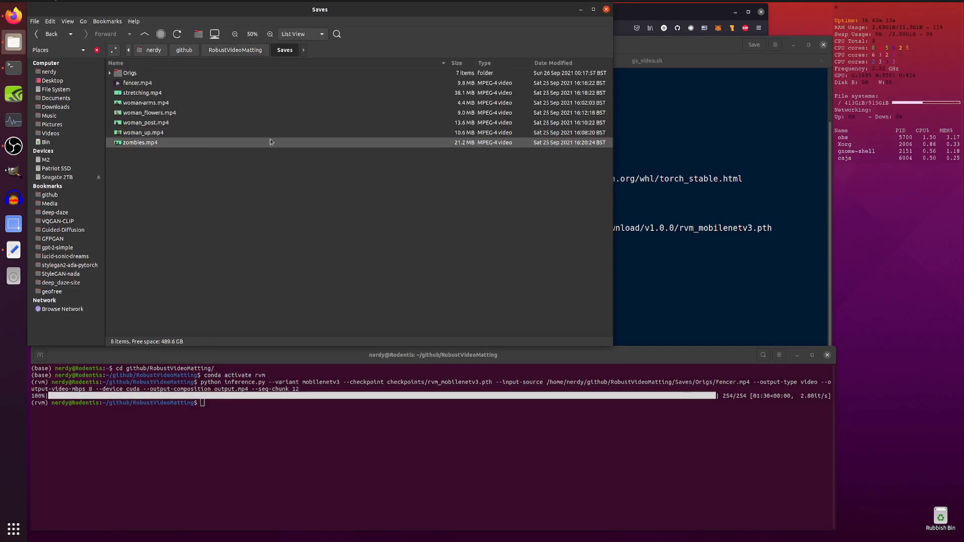
- Compare Woman_Flowers.mp4 with the processed woman_flowers.mp4, play it, and return to the GitHub page
click(109, 73)
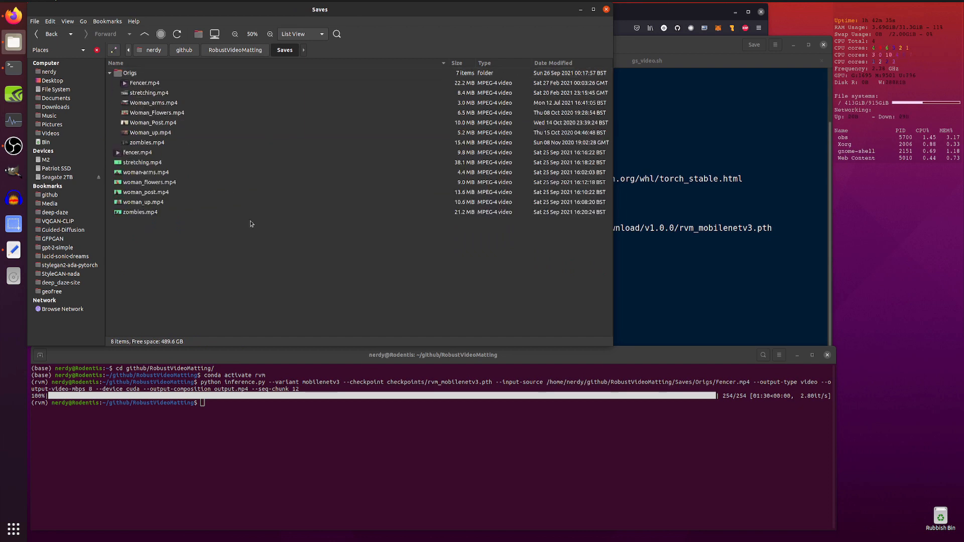
click(148, 92)
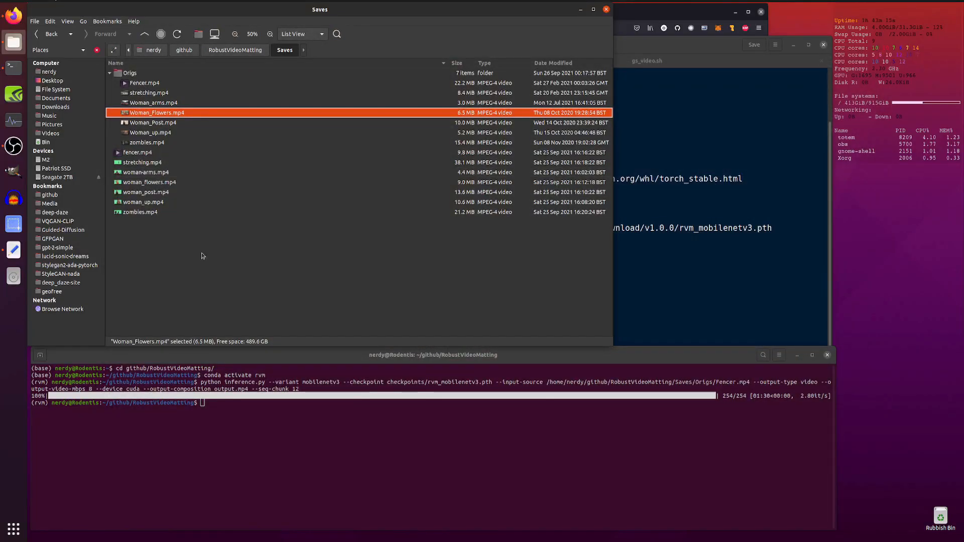
click(149, 181)
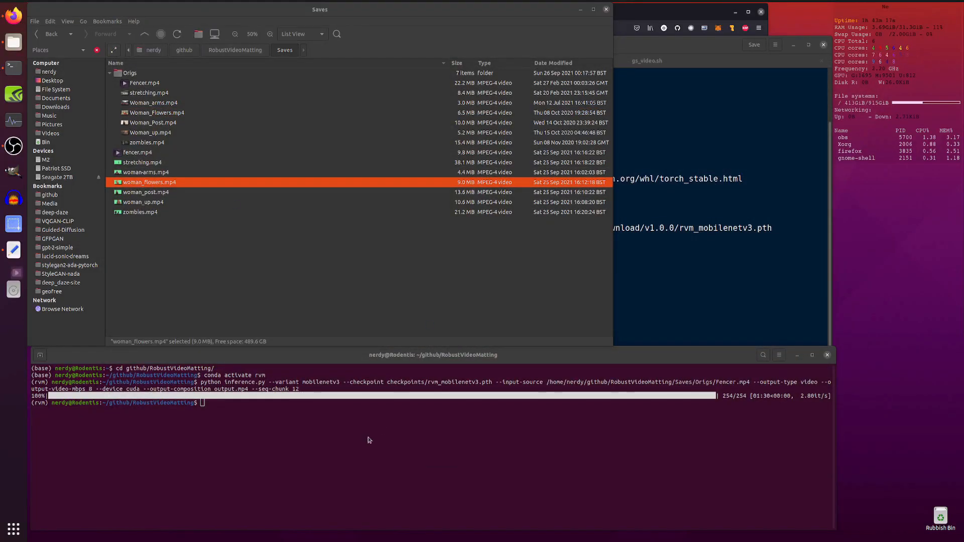
double_click(149, 182)
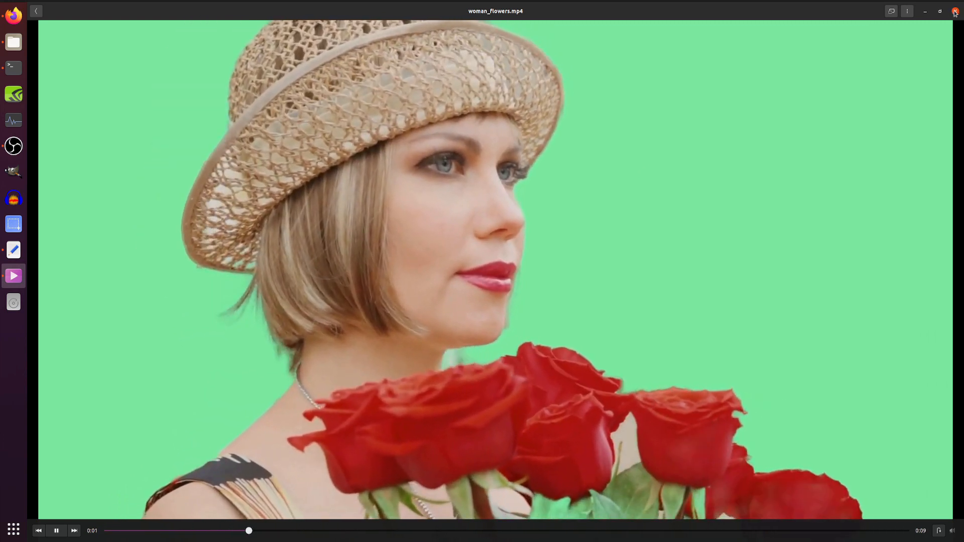
click(956, 12)
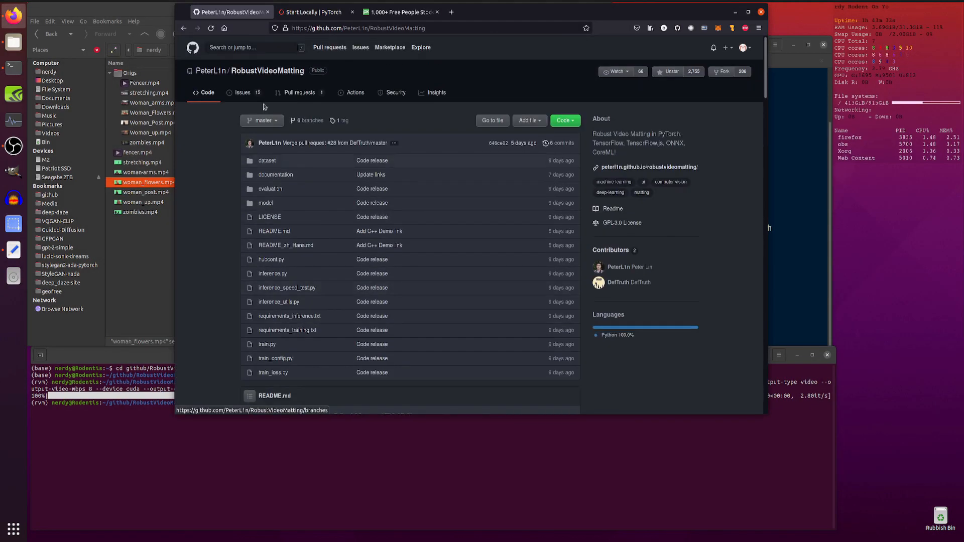
mouse_move(212, 234)
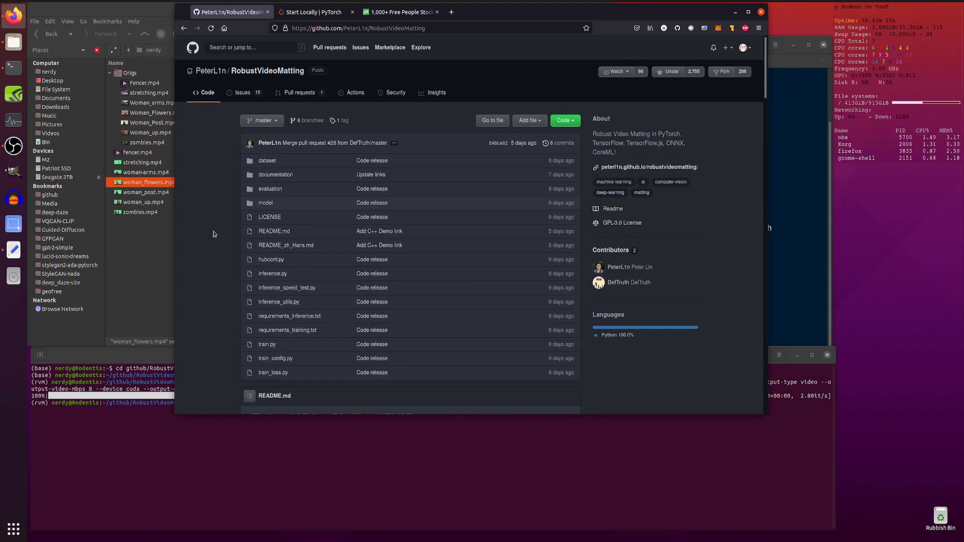